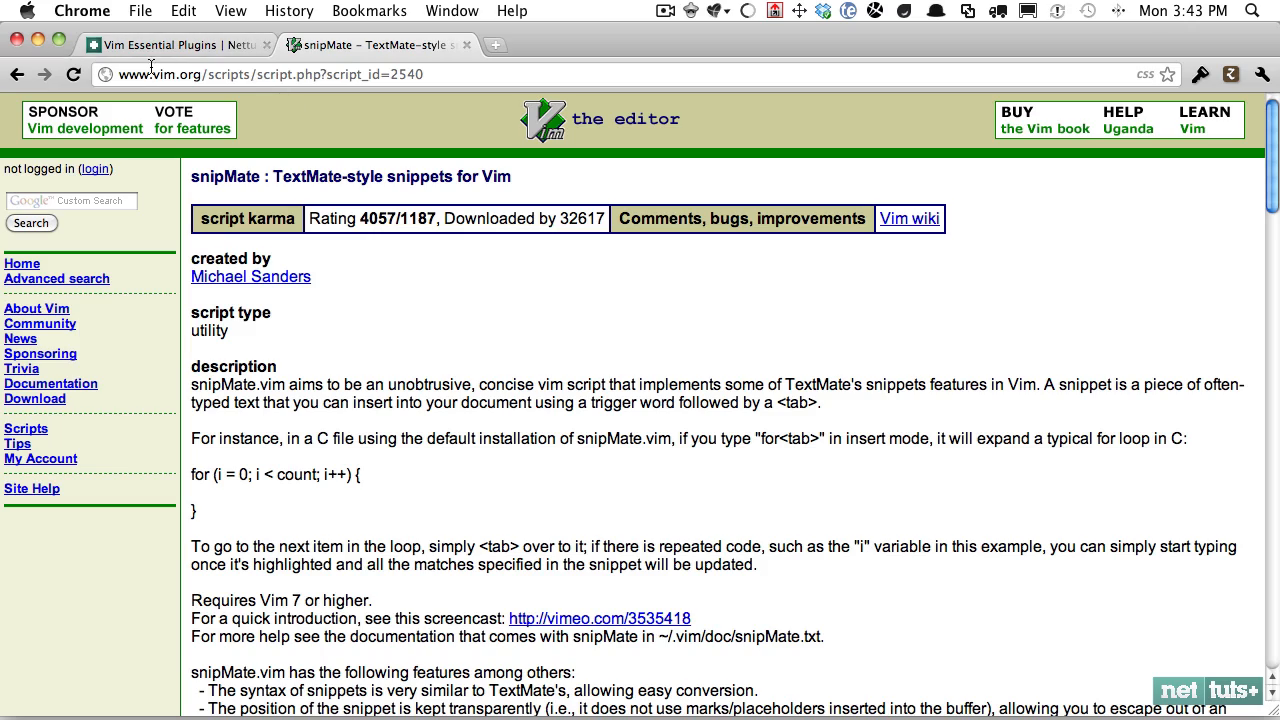
Download the snipMate repository from GitHub as a .zip archive and dismiss the downloads popup
left_click(260, 74)
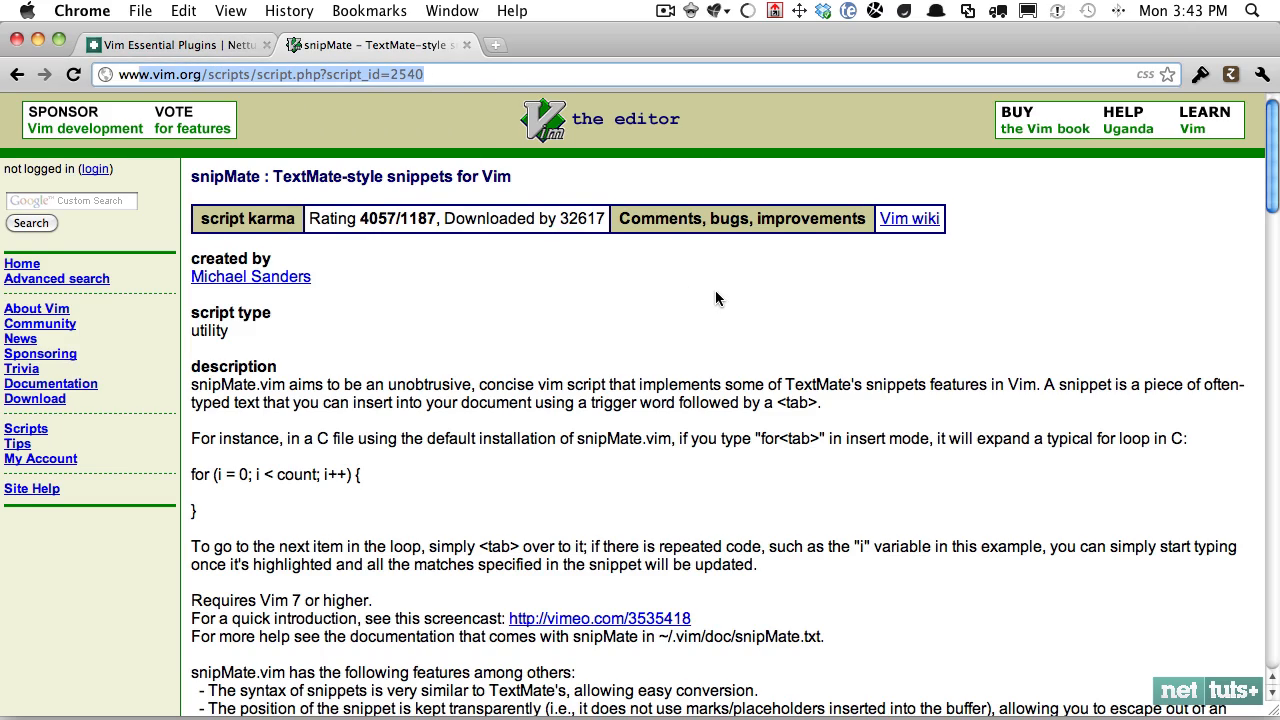
scroll("down", 3)
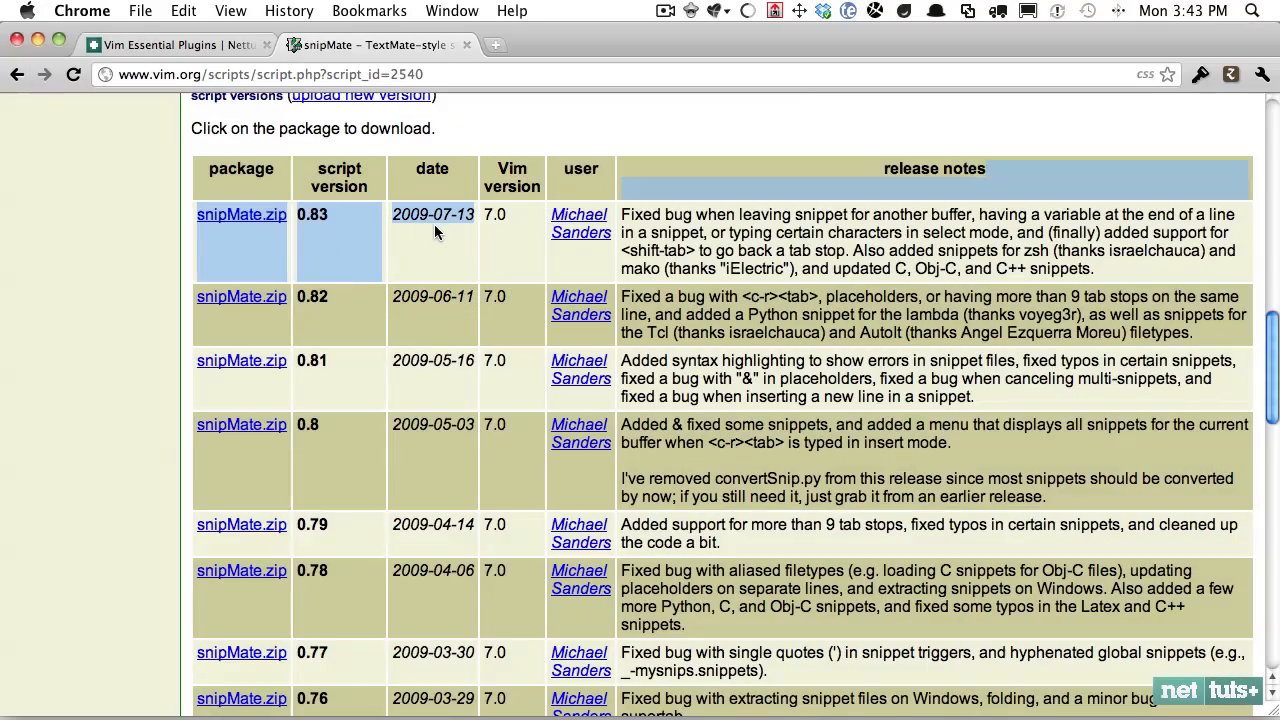
scroll("up", 3)
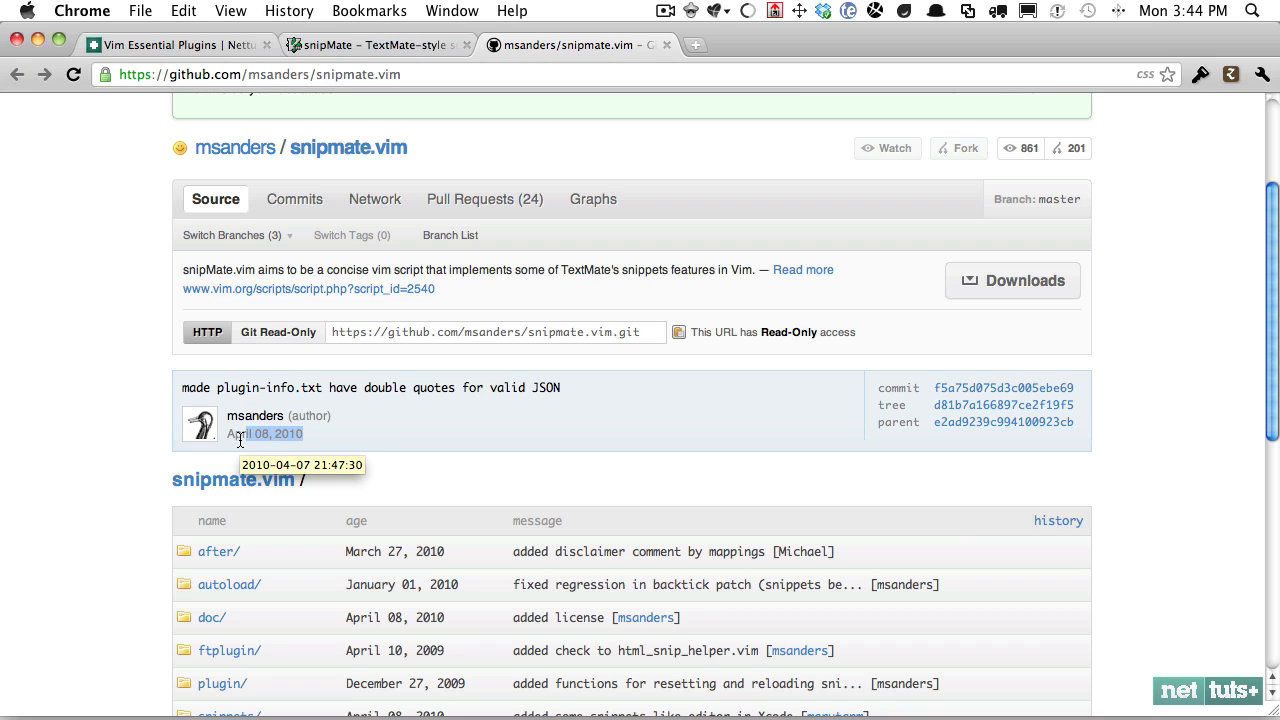
mouse_move(1012, 280)
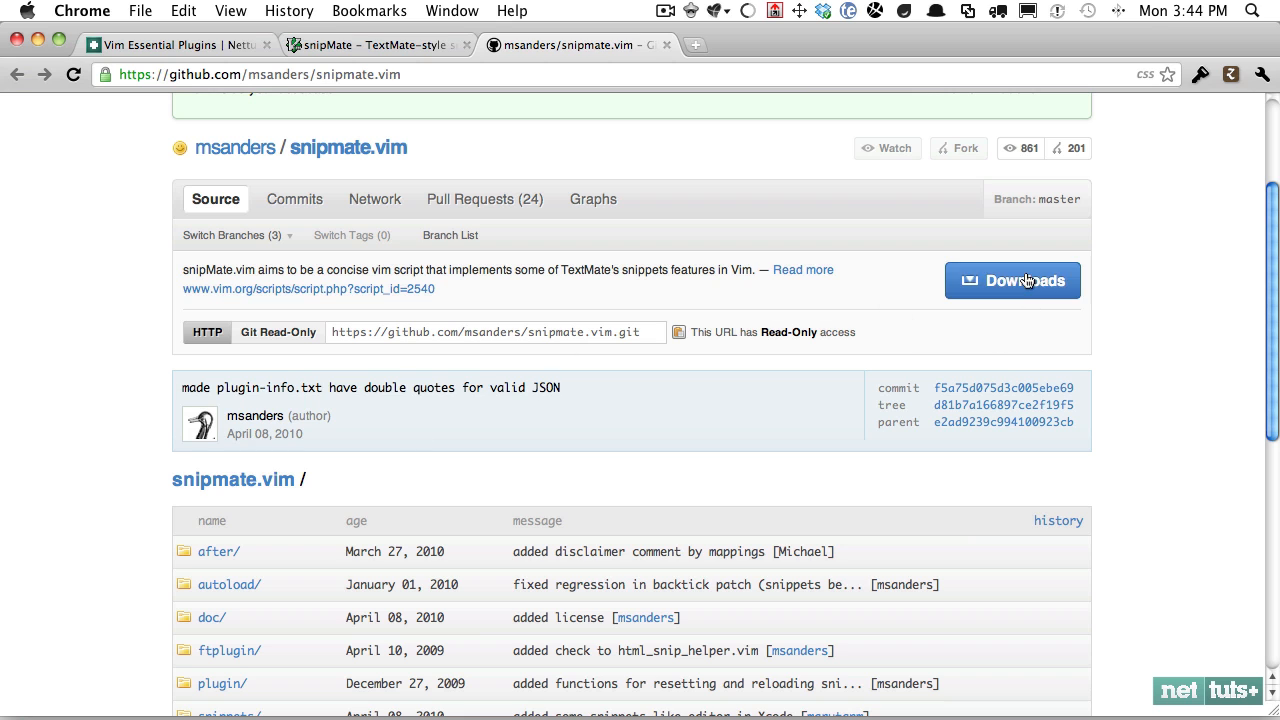
left_click(1012, 280)
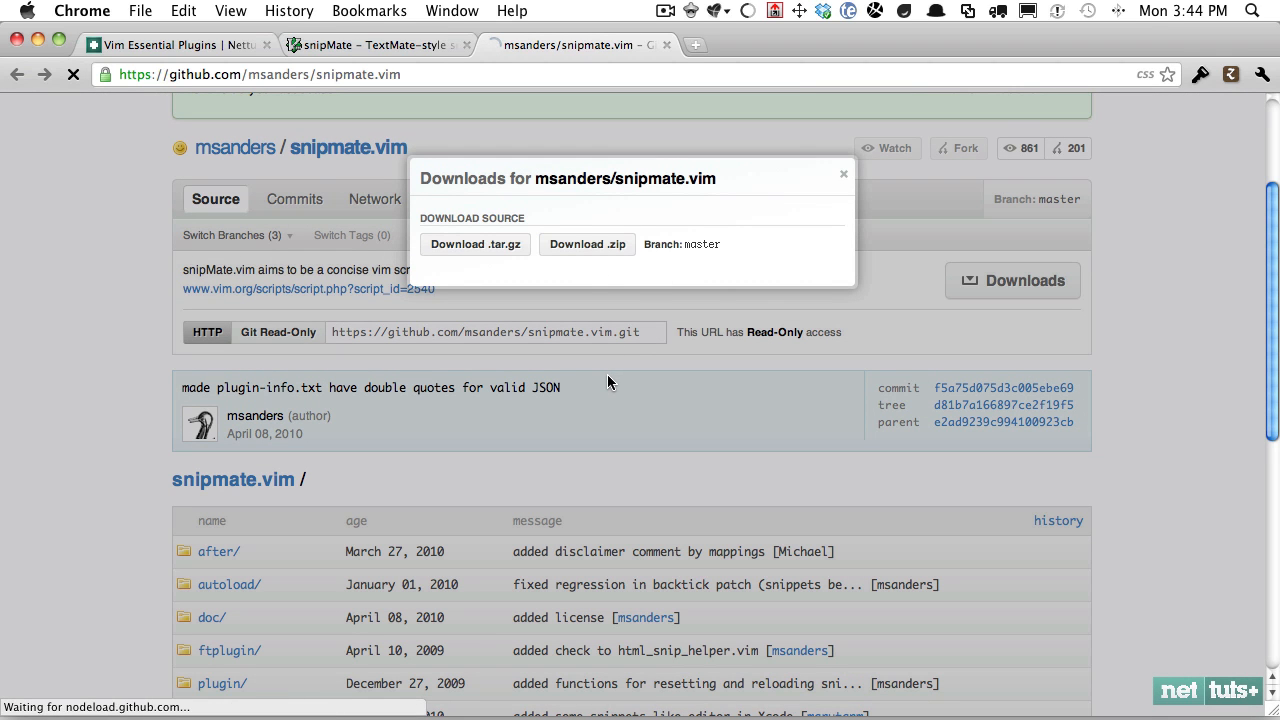
left_click(586, 244)
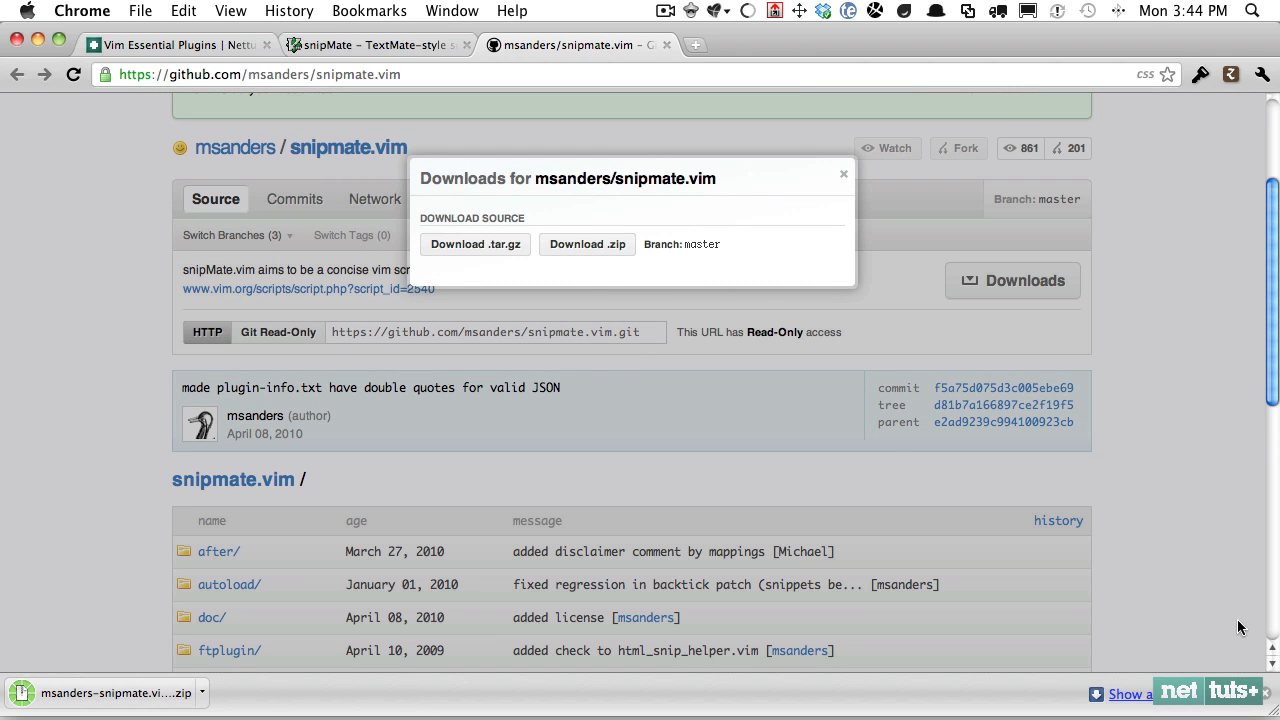
left_click(844, 174)
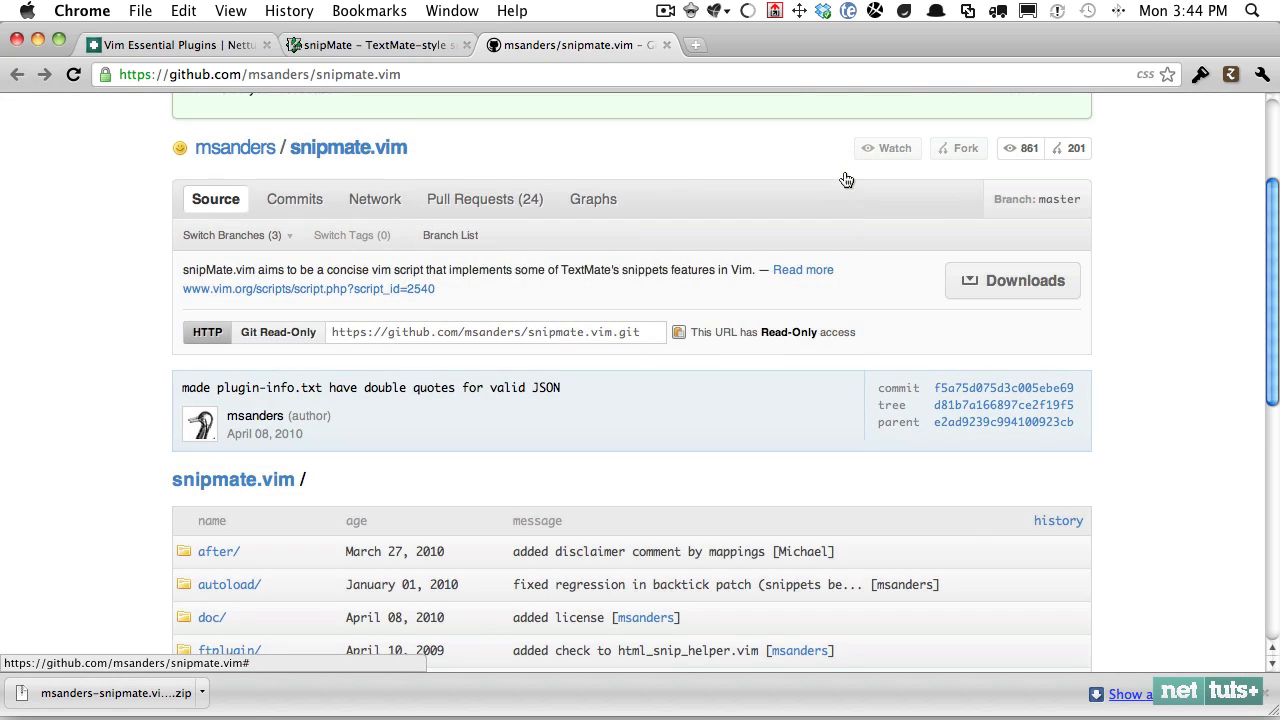
type("d")
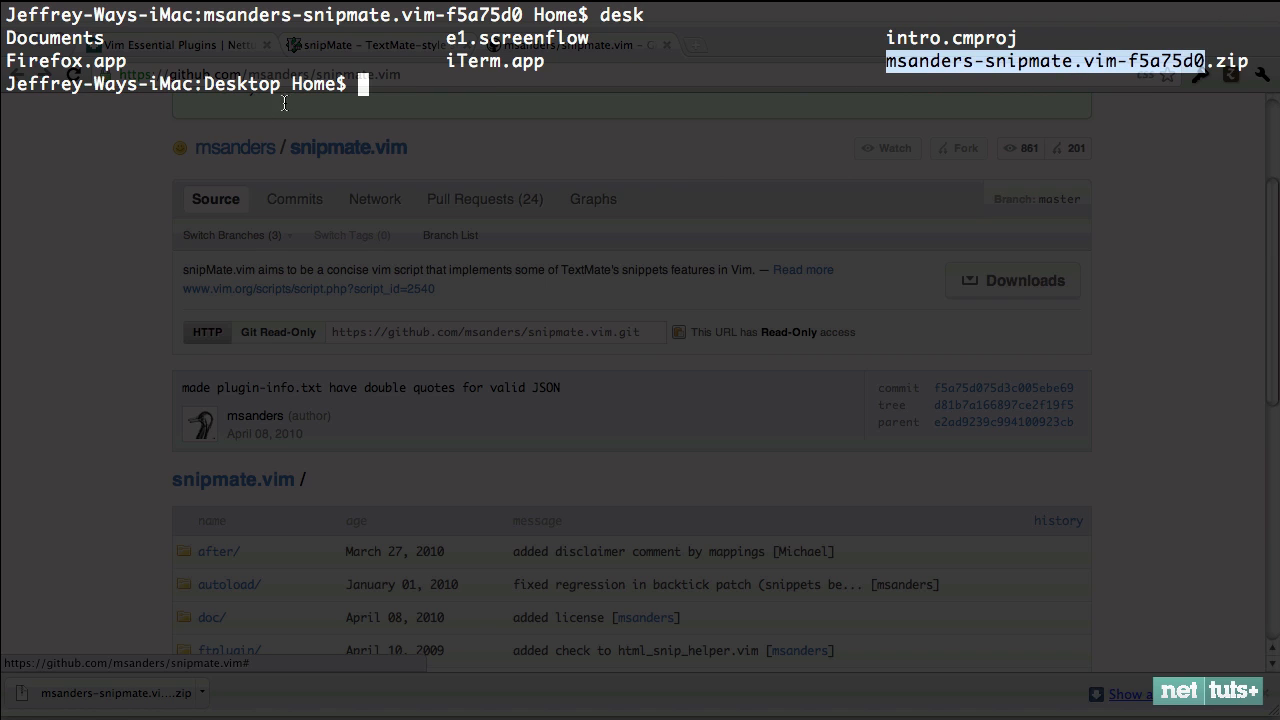
Run unzip on the downloaded snipMate archive on the Desktop
type("un")
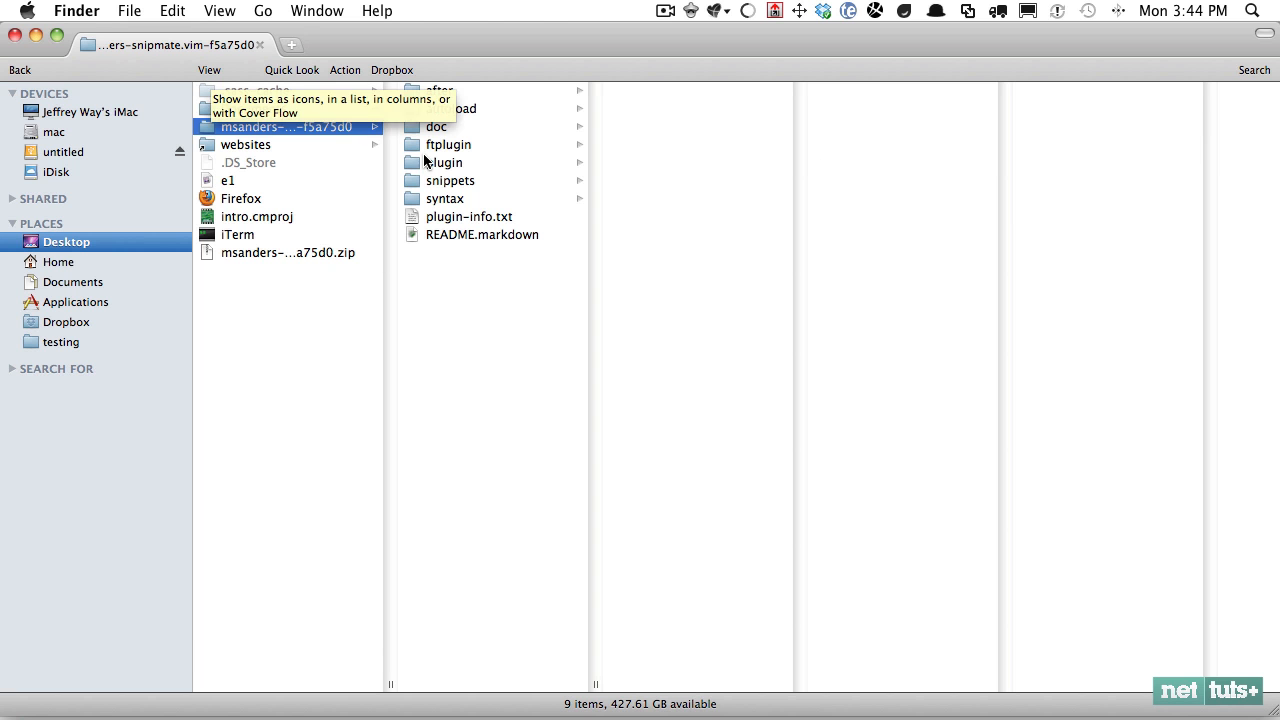
Browse the extracted plugin into its snippets folder and preview html.snippets
left_click(448, 162)
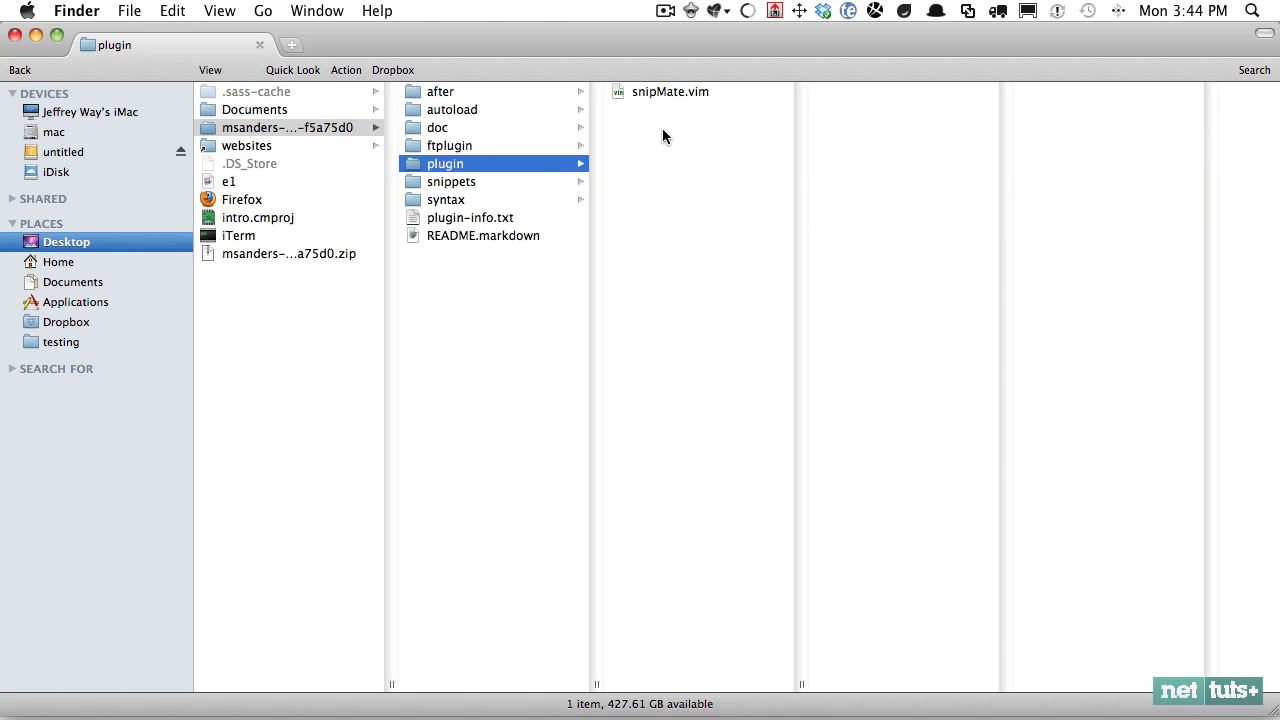
mouse_move(476, 116)
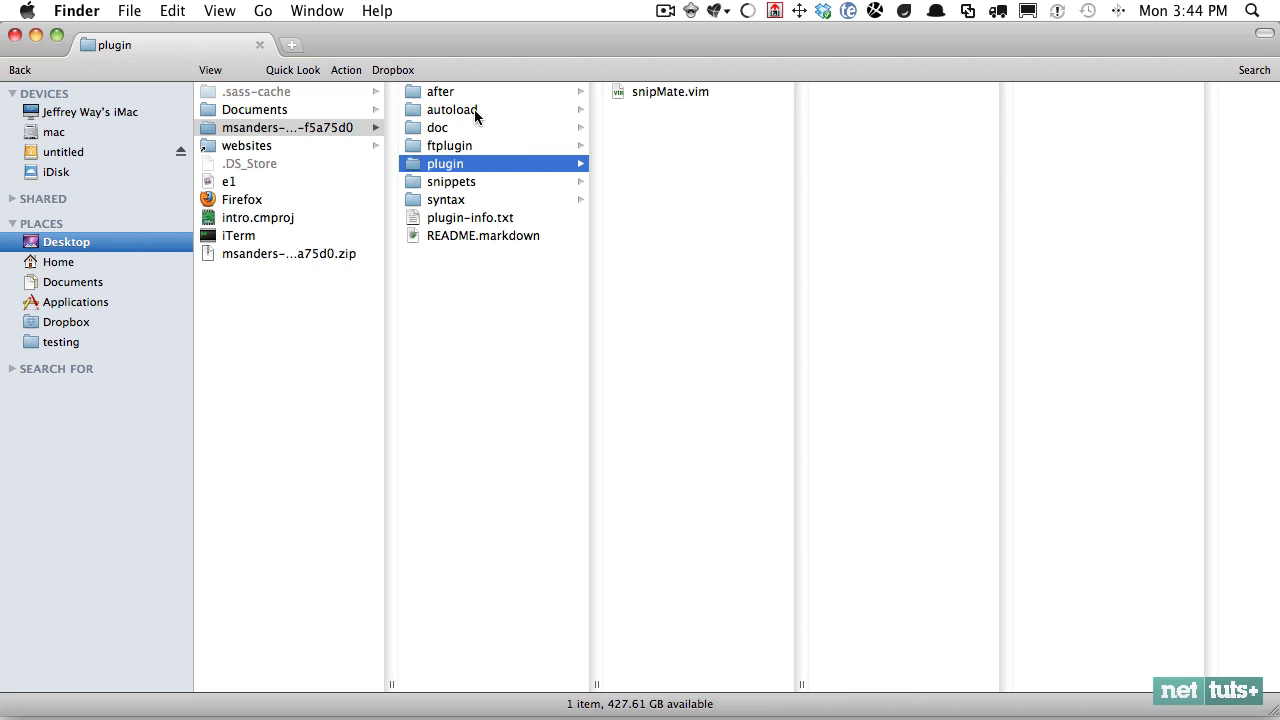
left_click(452, 180)
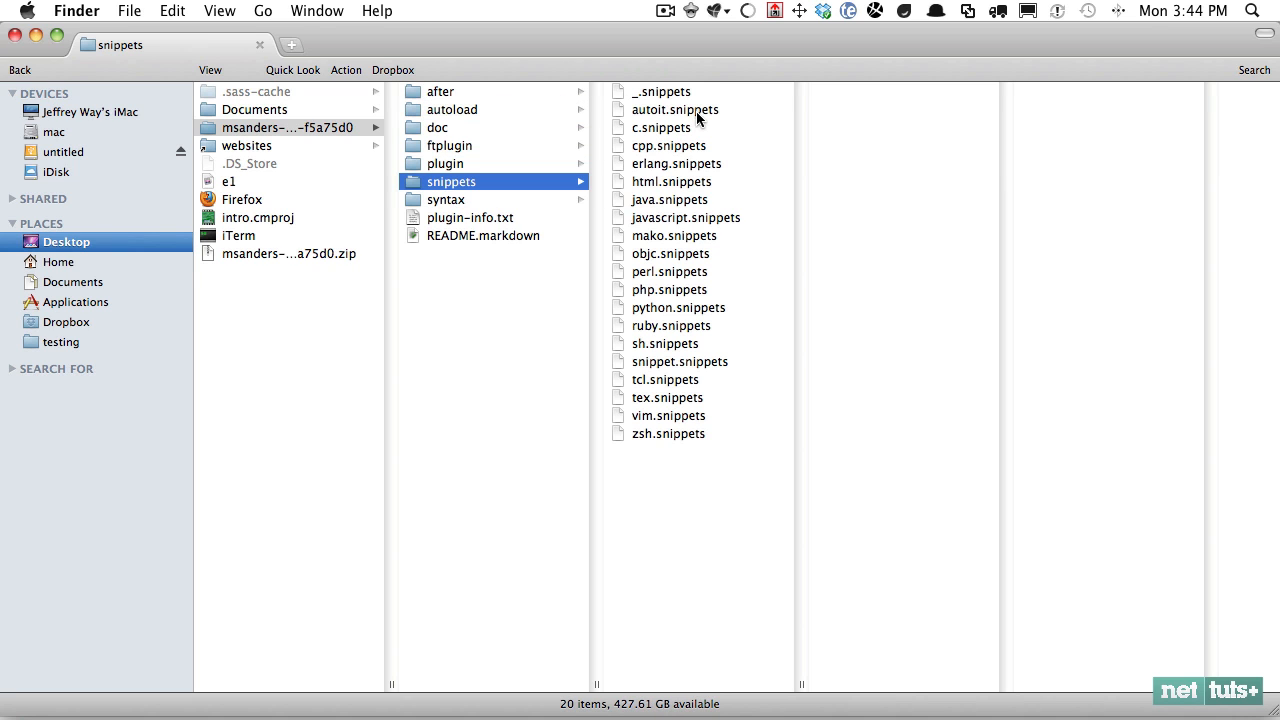
mouse_move(684, 190)
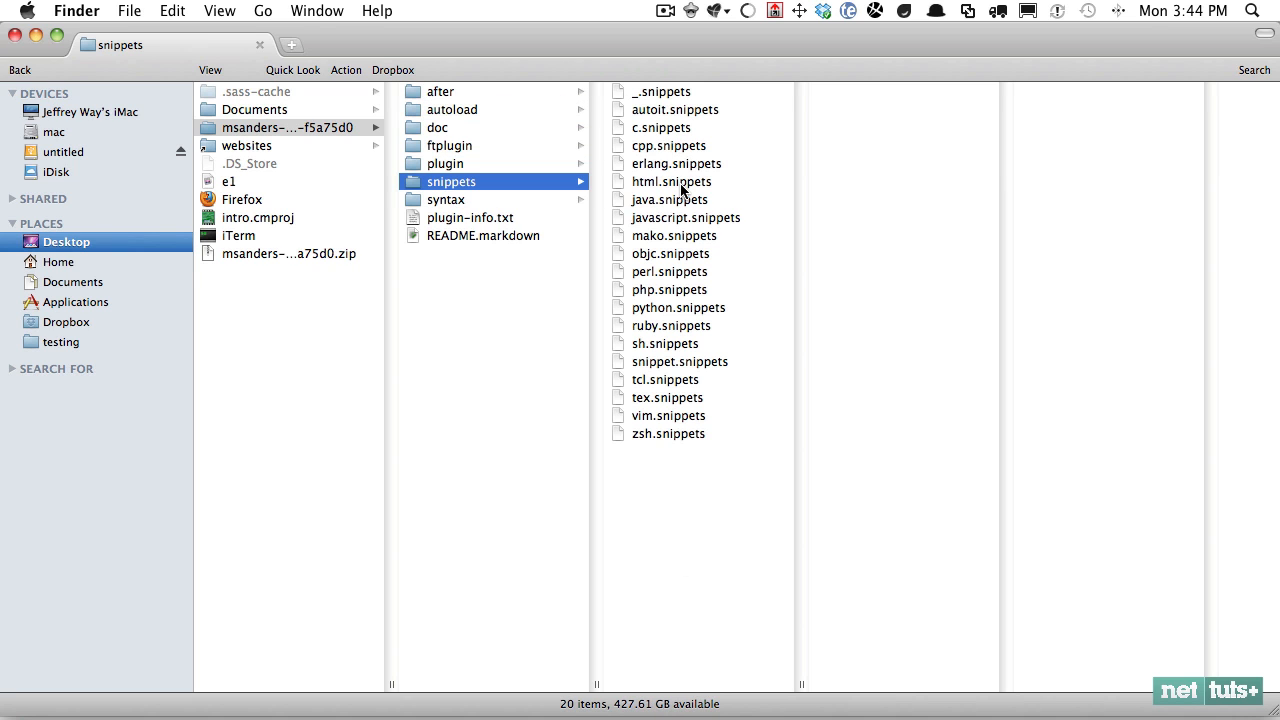
left_click(672, 180)
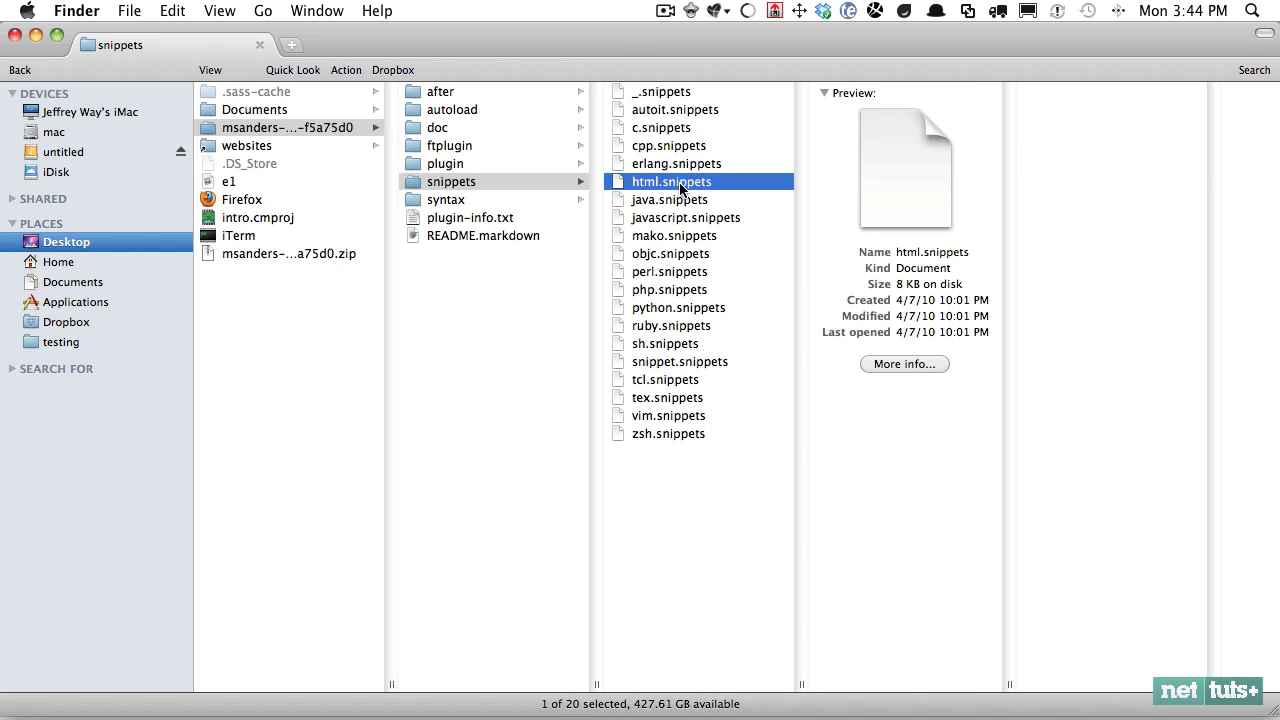
mouse_move(568, 250)
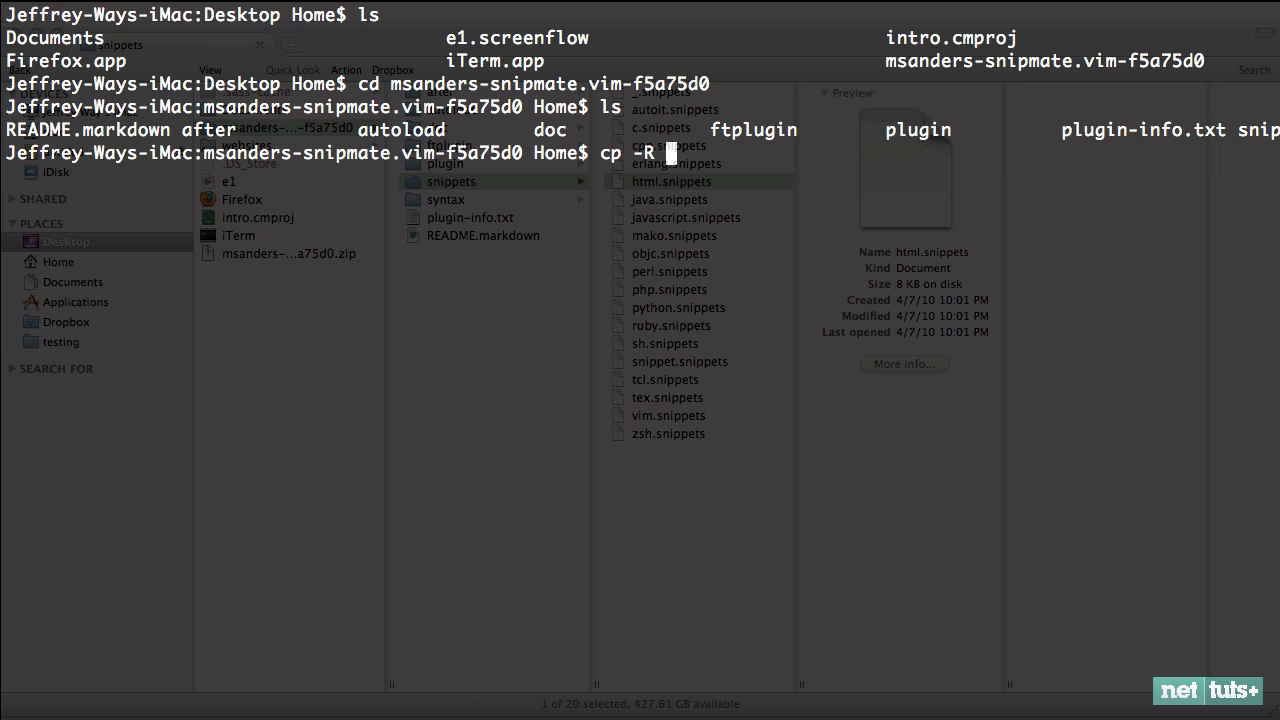
Copy all snipMate files recursively into ~/.vim/ and launch MacVim with mvim
type("* ~/.vim/")
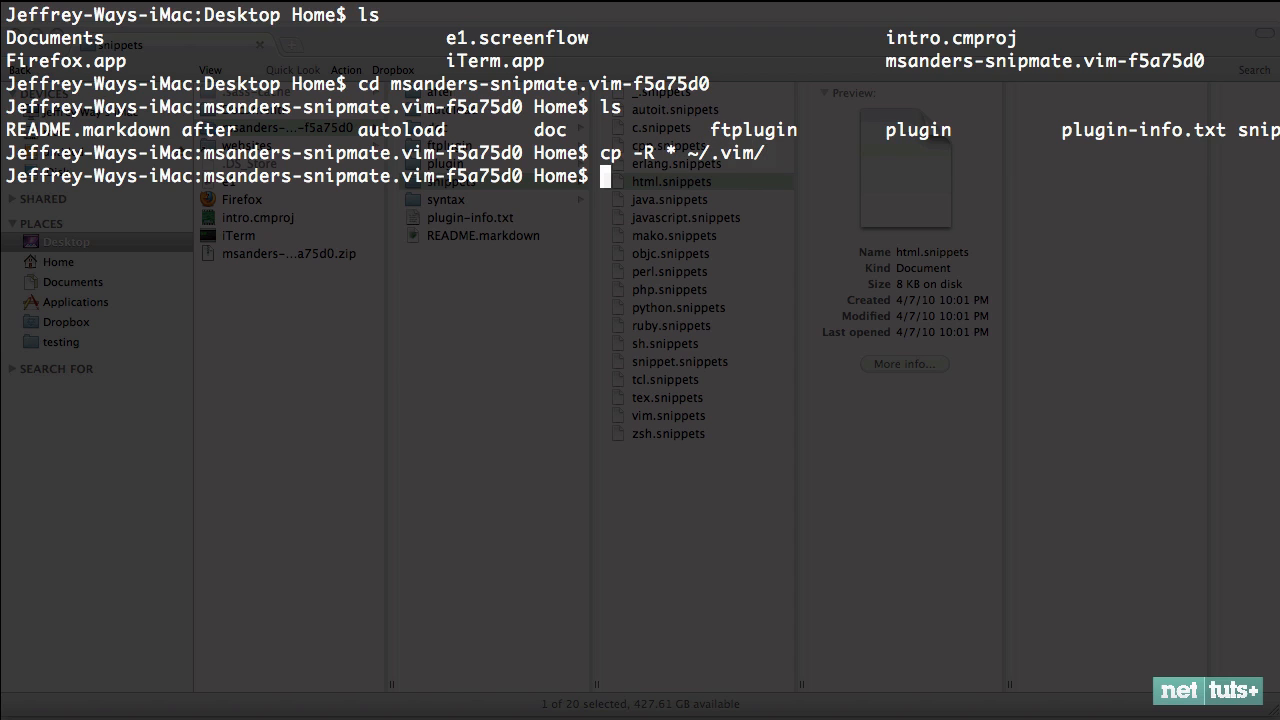
type("mvim")
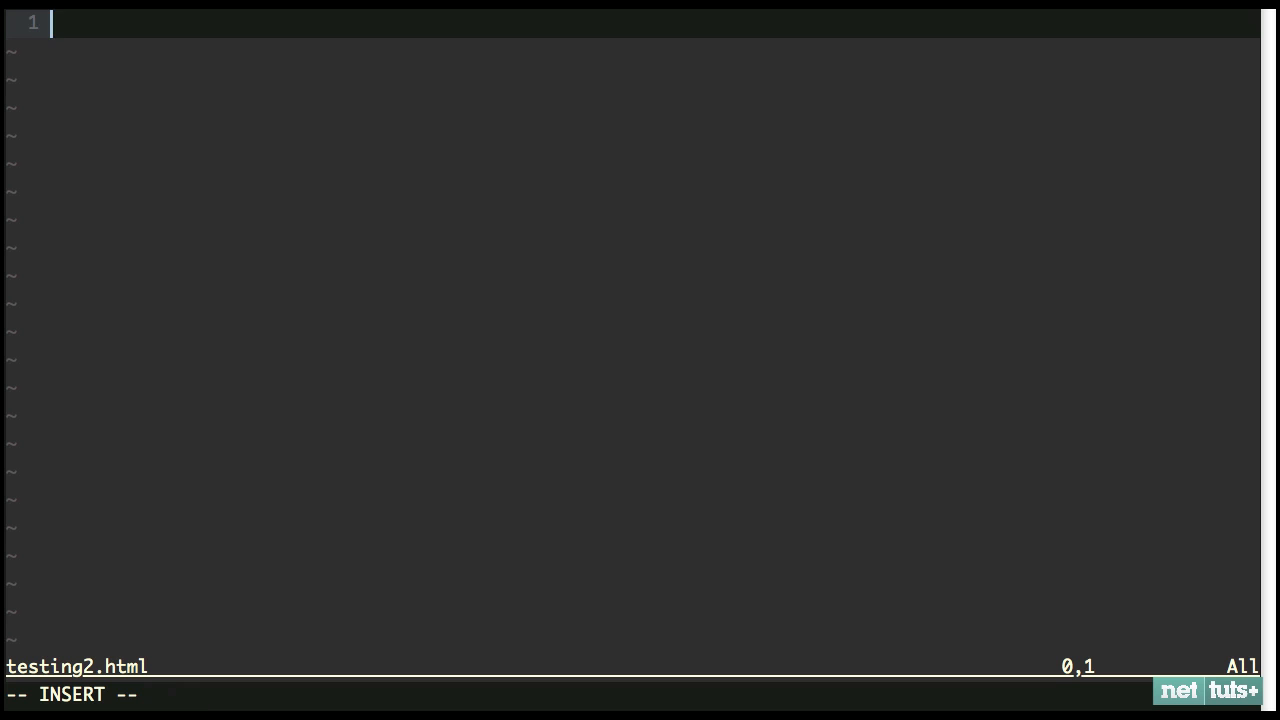
Edit ~/.vim/snippets/html.snippets in a second tab beside testing2.html
type("div")
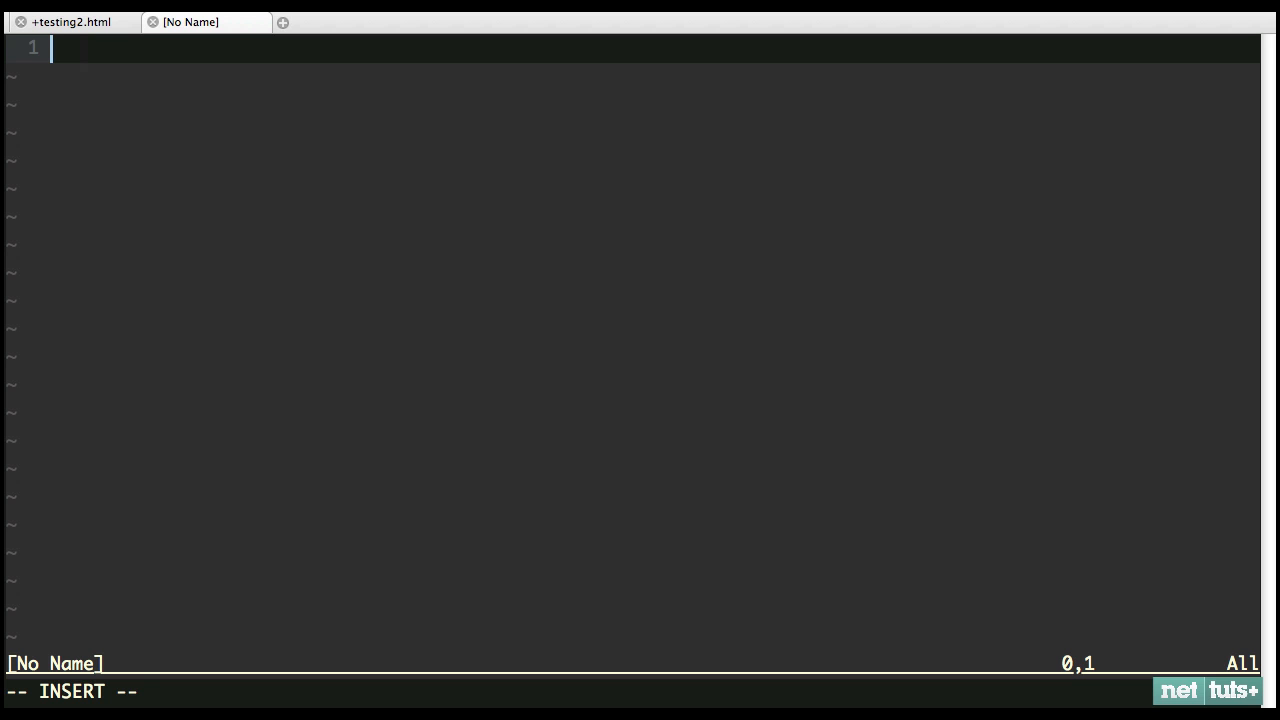
type("e")
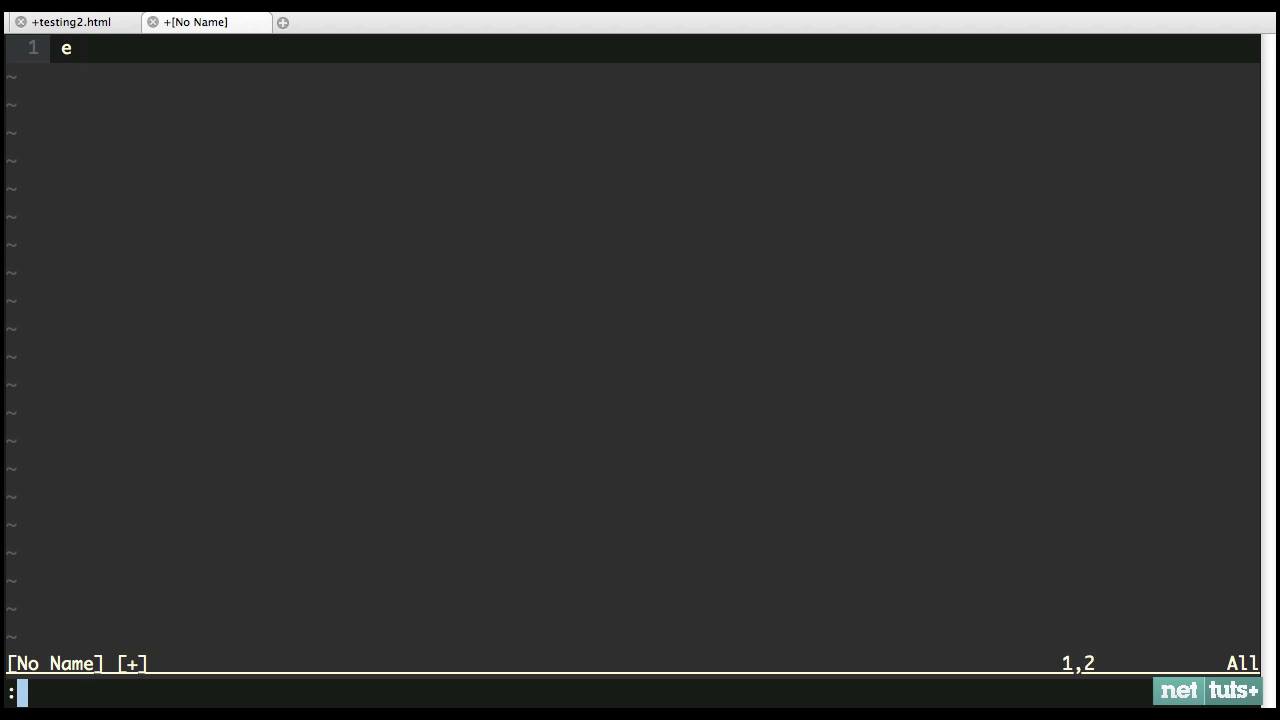
type("e ~/.vi")
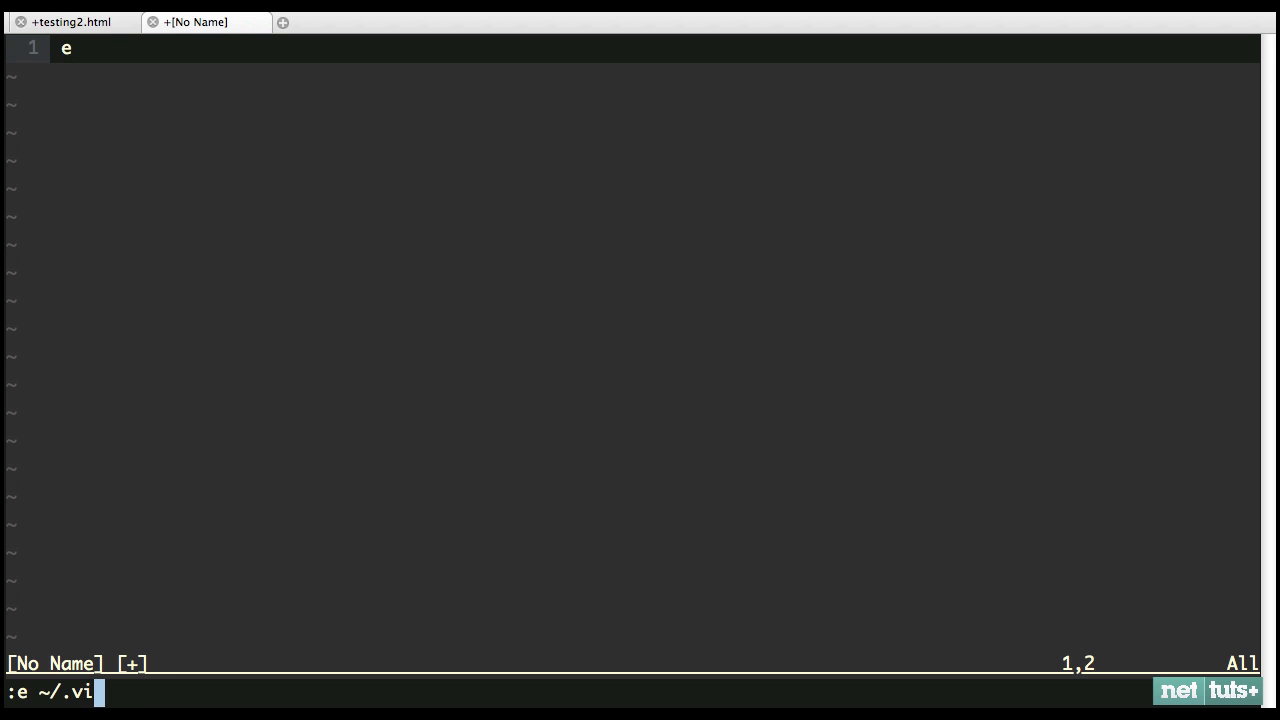
key("Return")
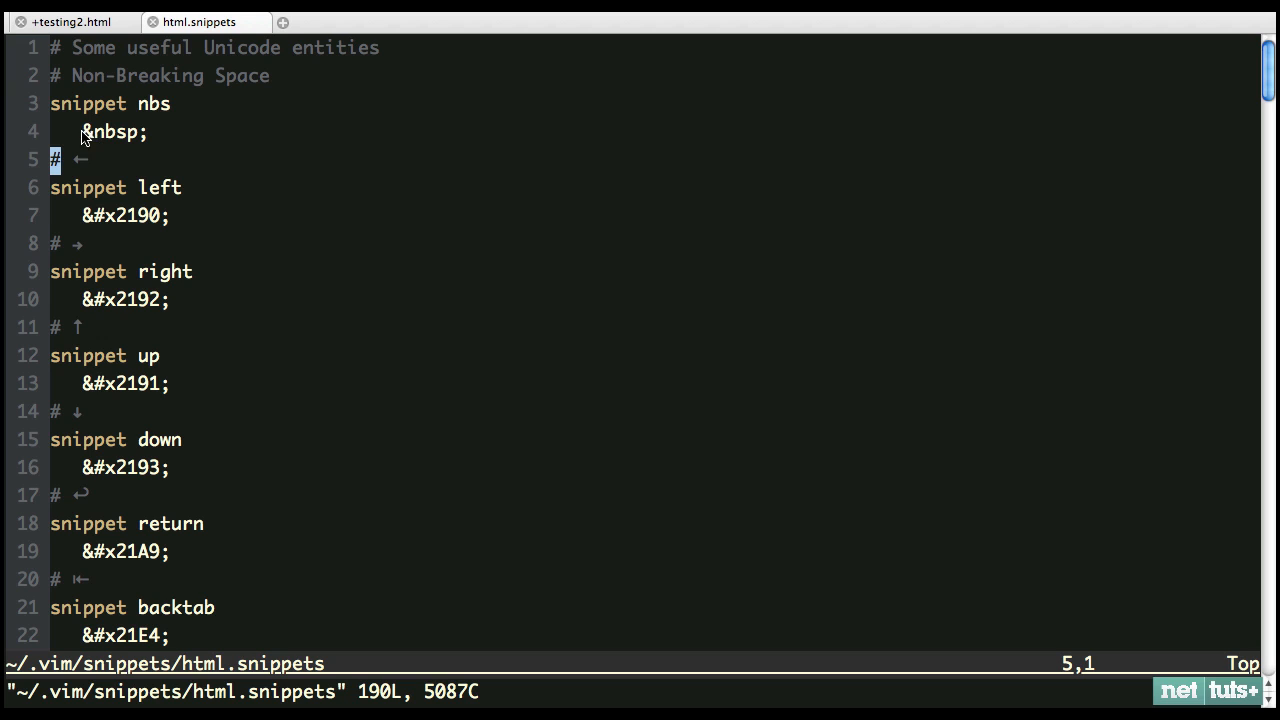
mouse_move(172, 552)
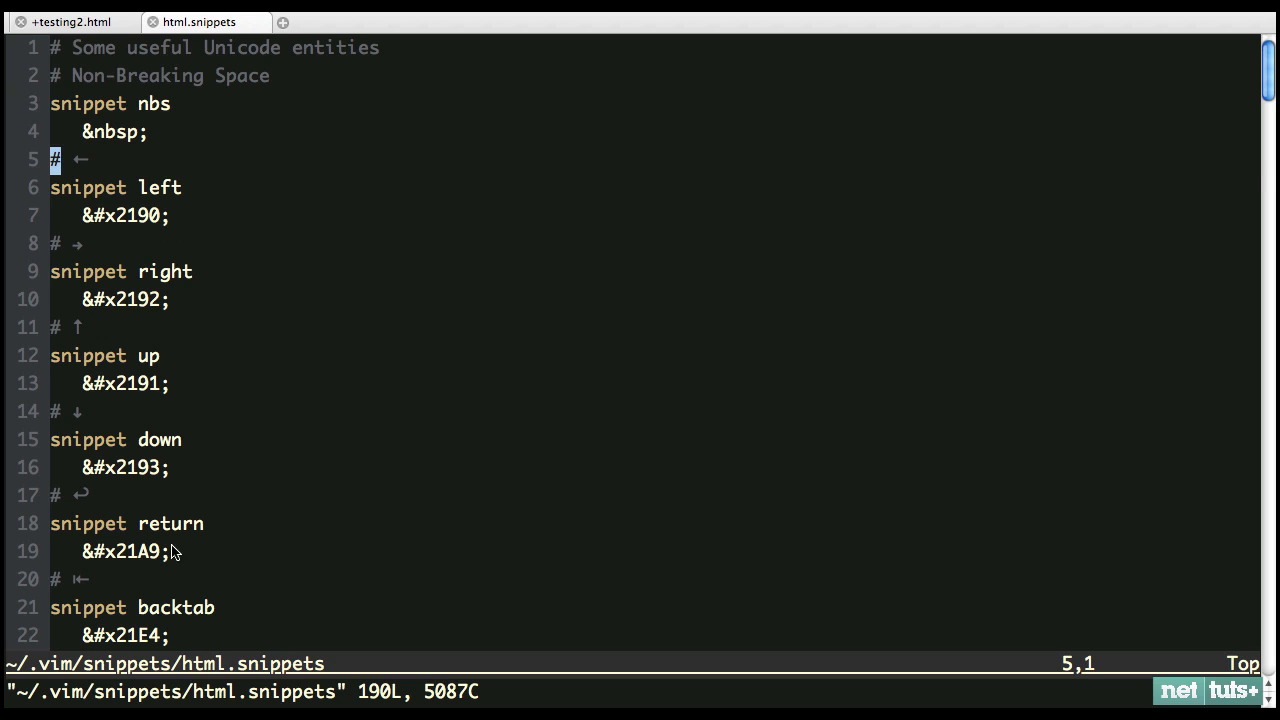
Try the div, entity and html snippets in testing2.html and browse html.snippets down to the textarea entry
scroll("down", 3)
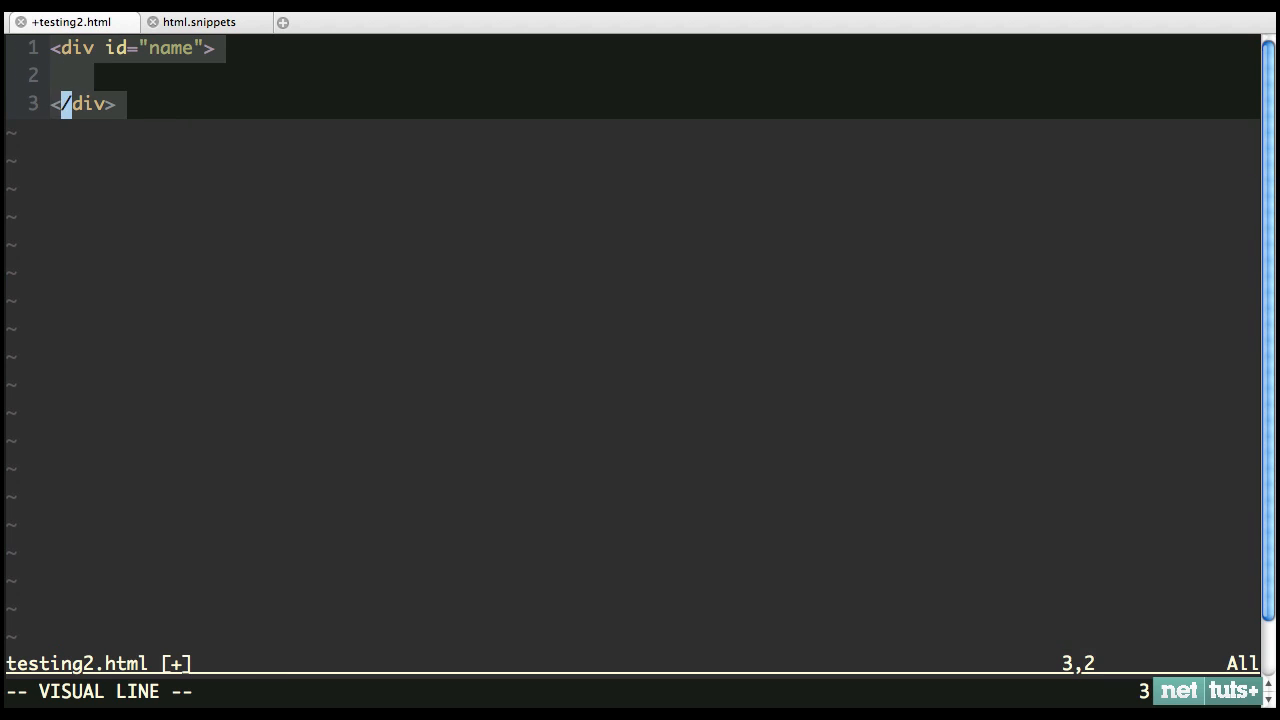
type("&#x2305;")
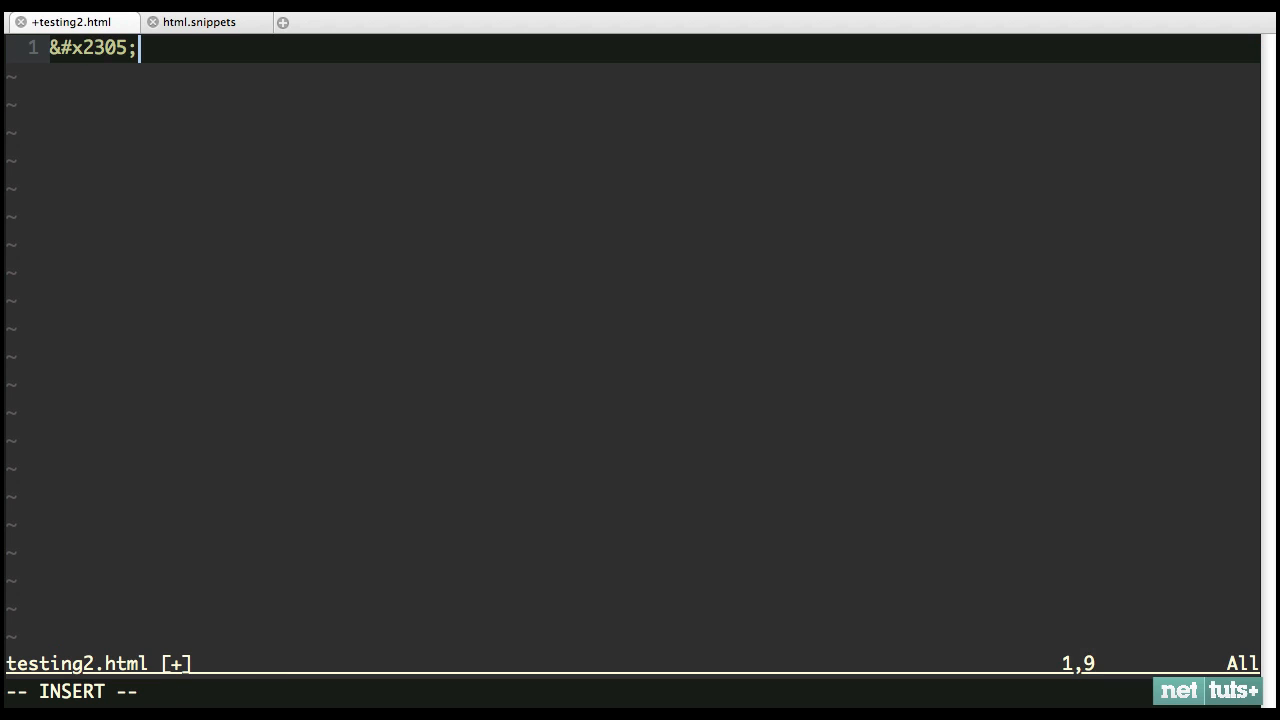
left_click(198, 20)
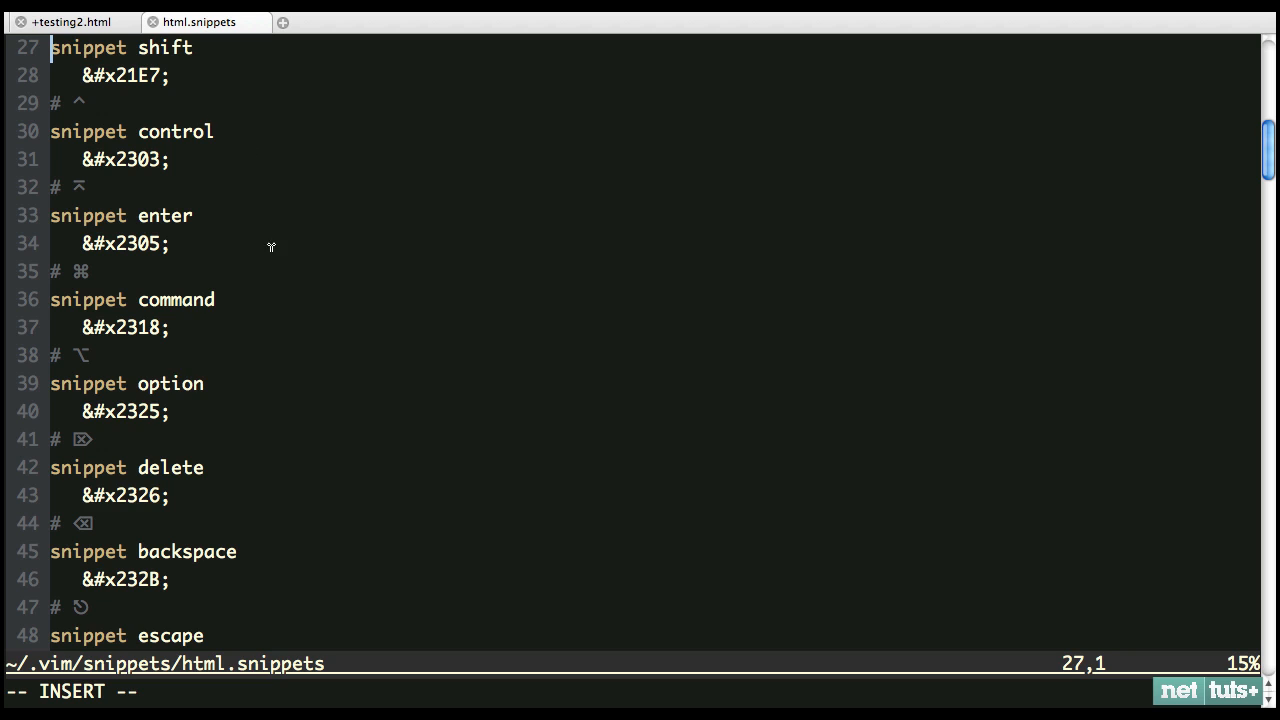
scroll("down", 3)
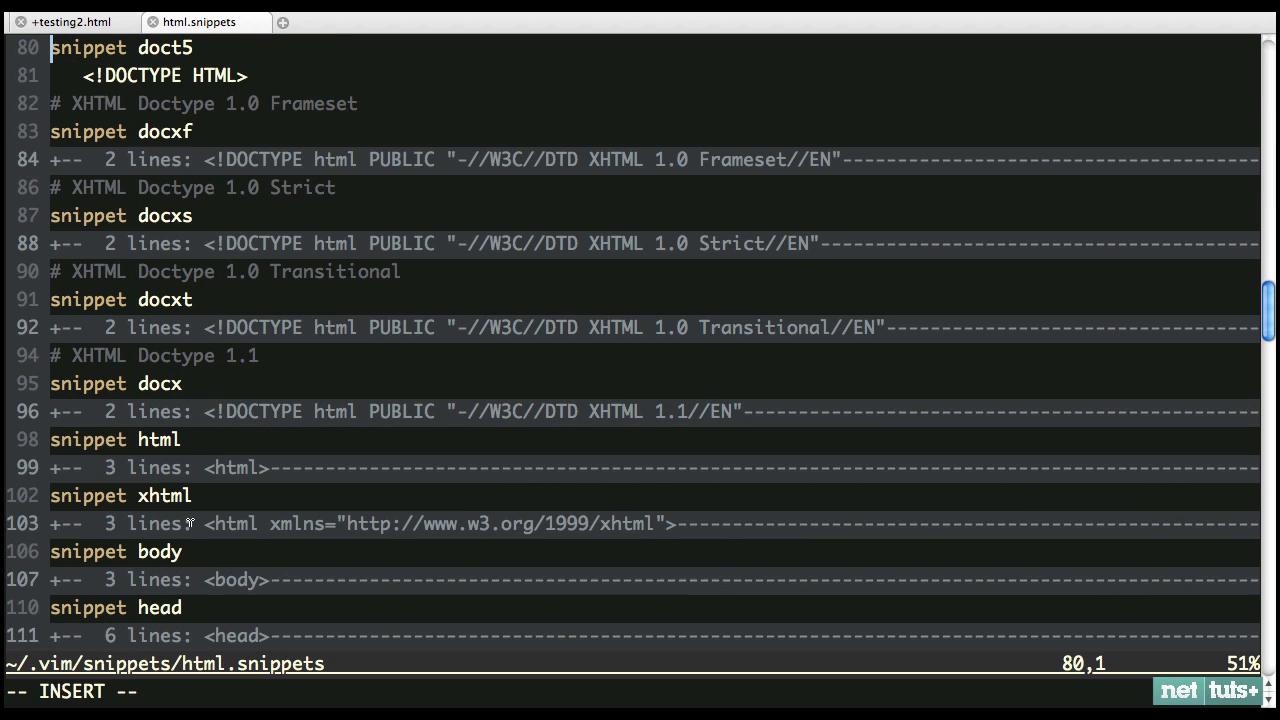
left_click(72, 20)
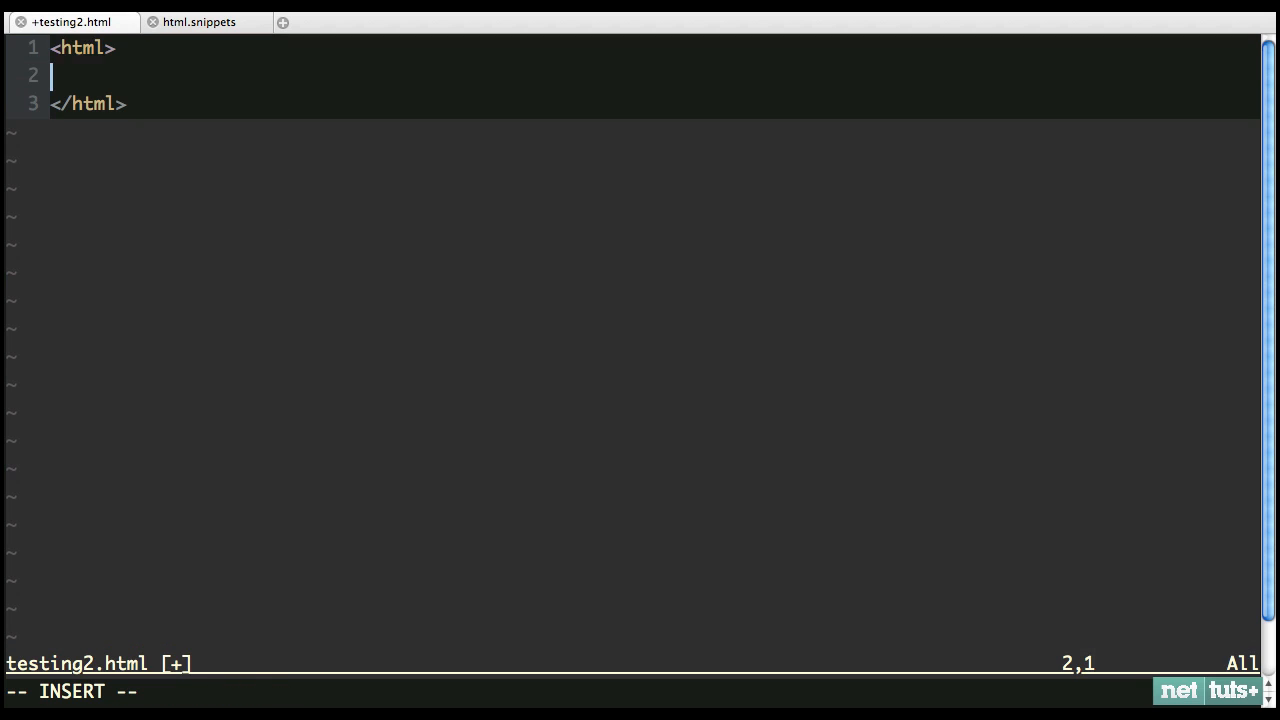
left_click(198, 22)
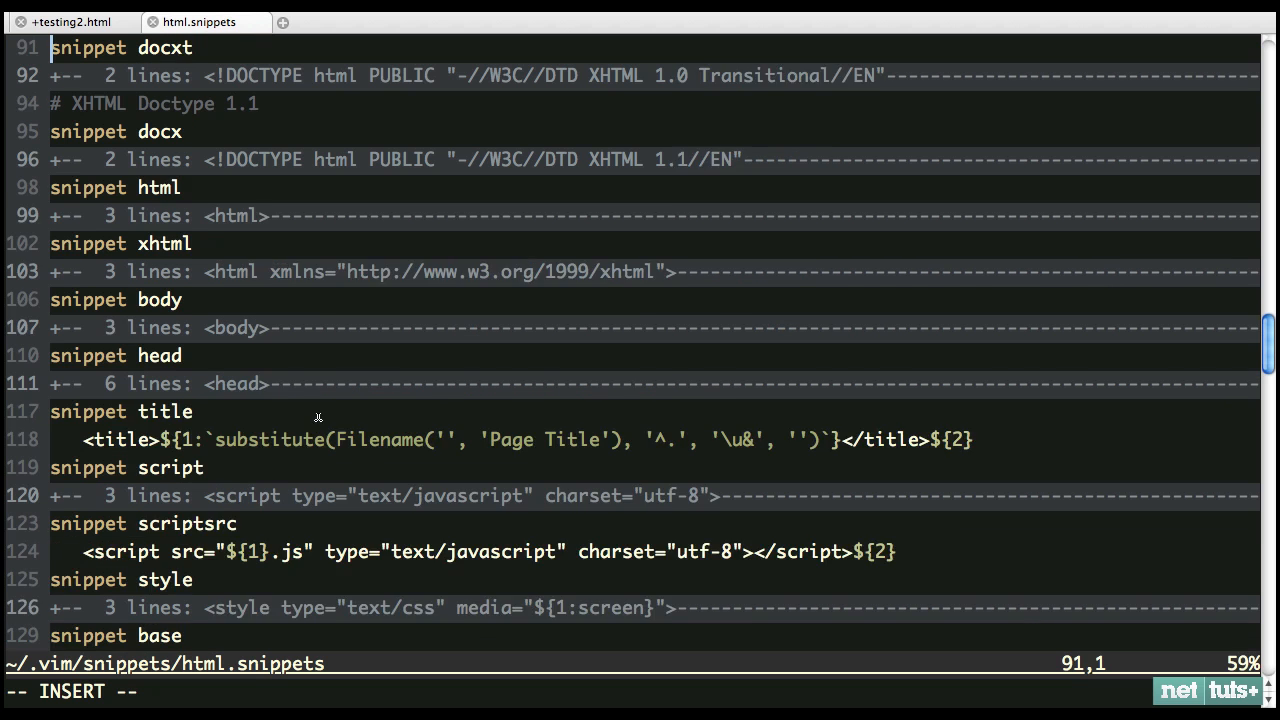
scroll("down", 3)
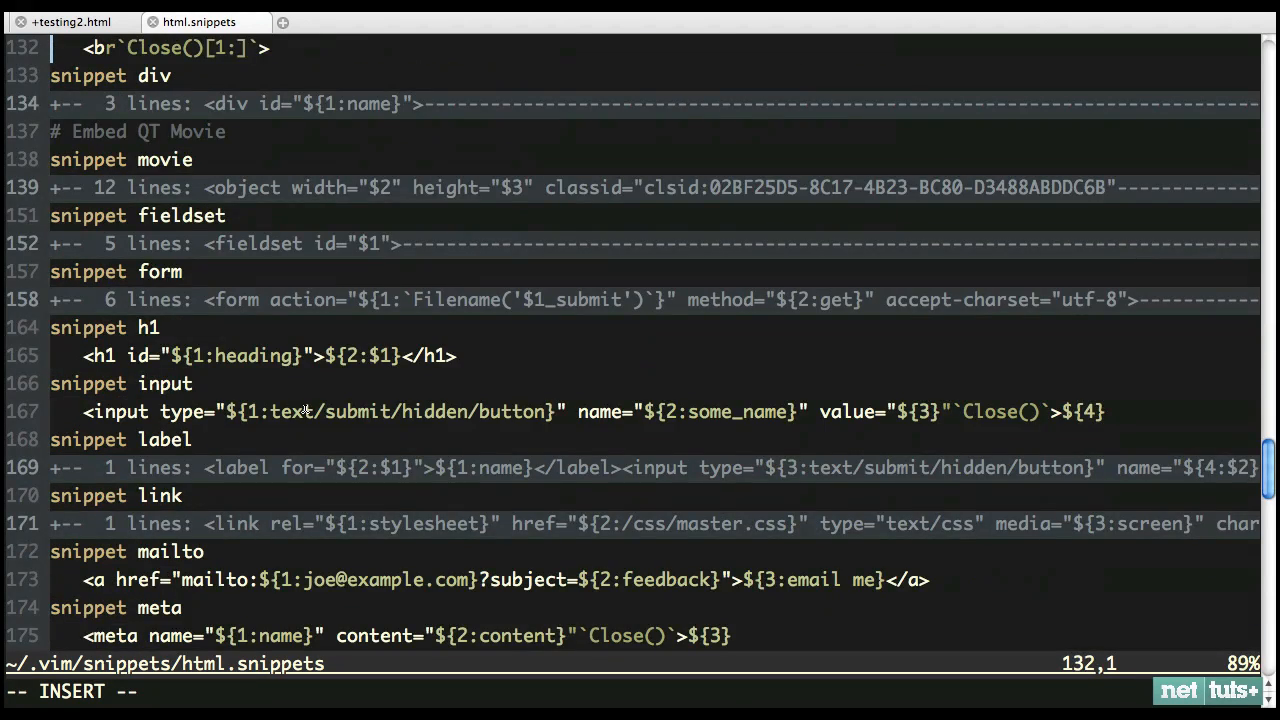
scroll("down", 3)
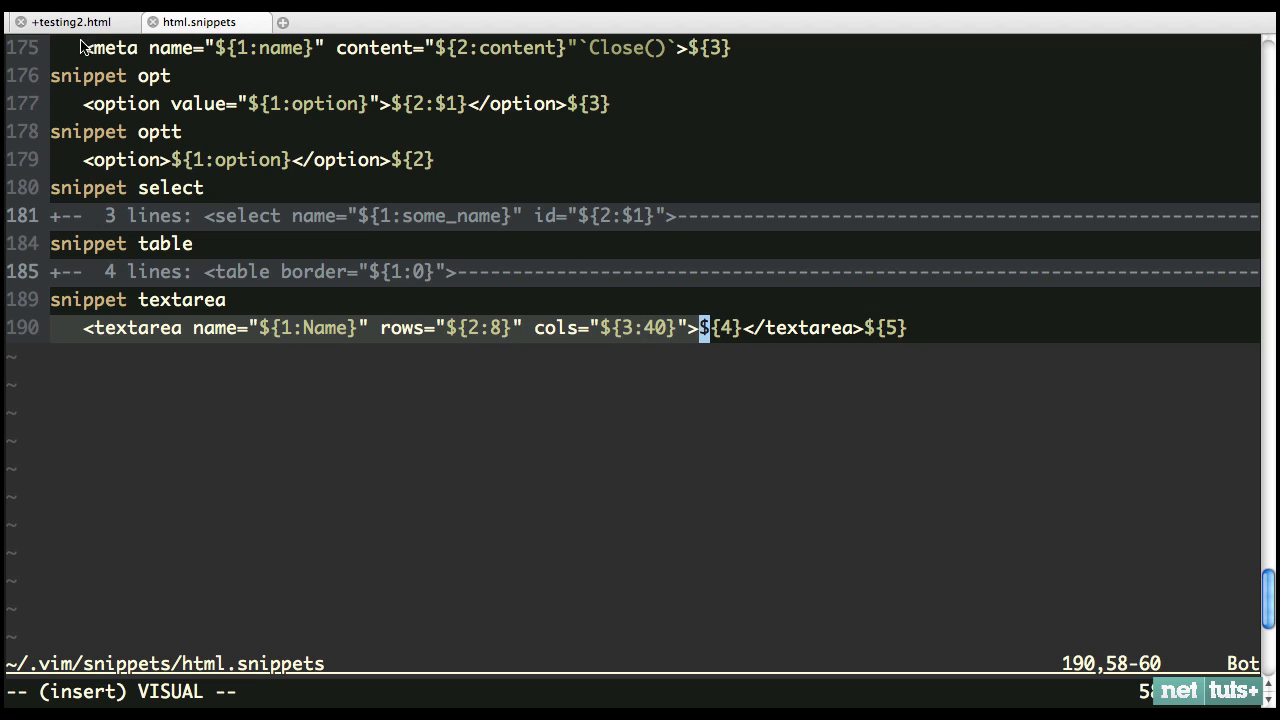
mouse_move(296, 344)
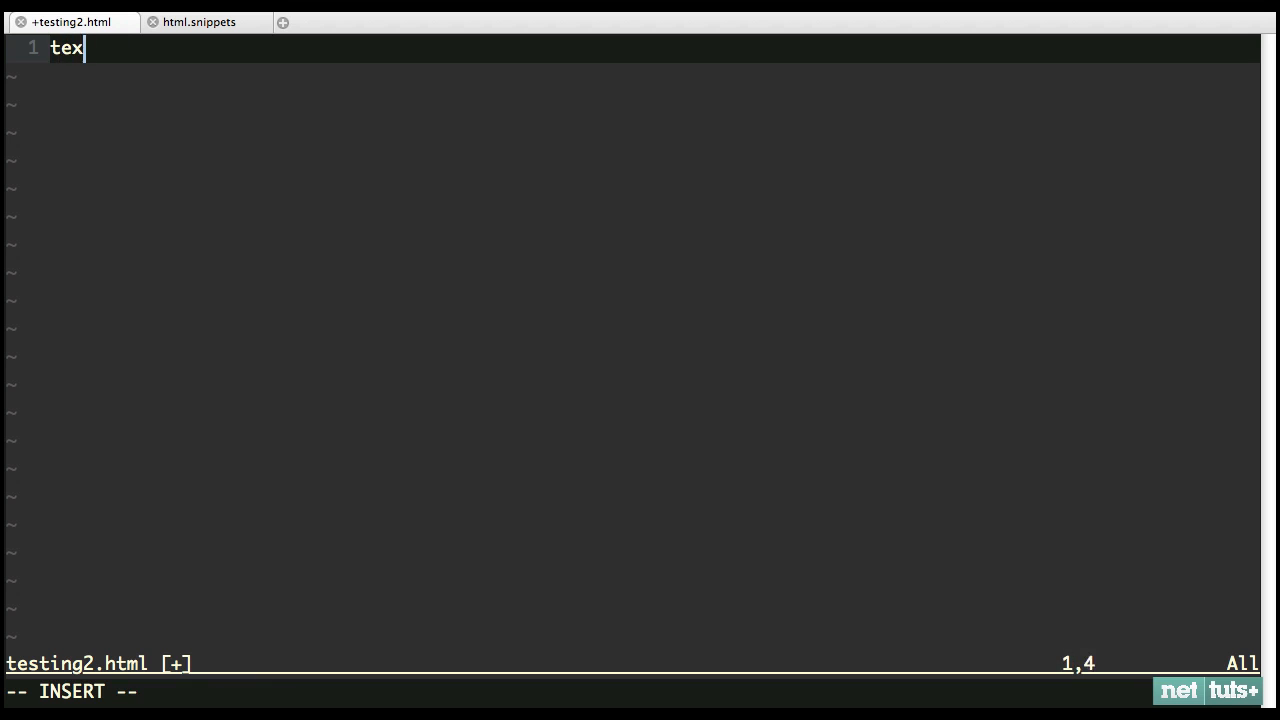
Expand the textarea snippet in testing2.html and overwrite its Name placeholder
key("Tab")
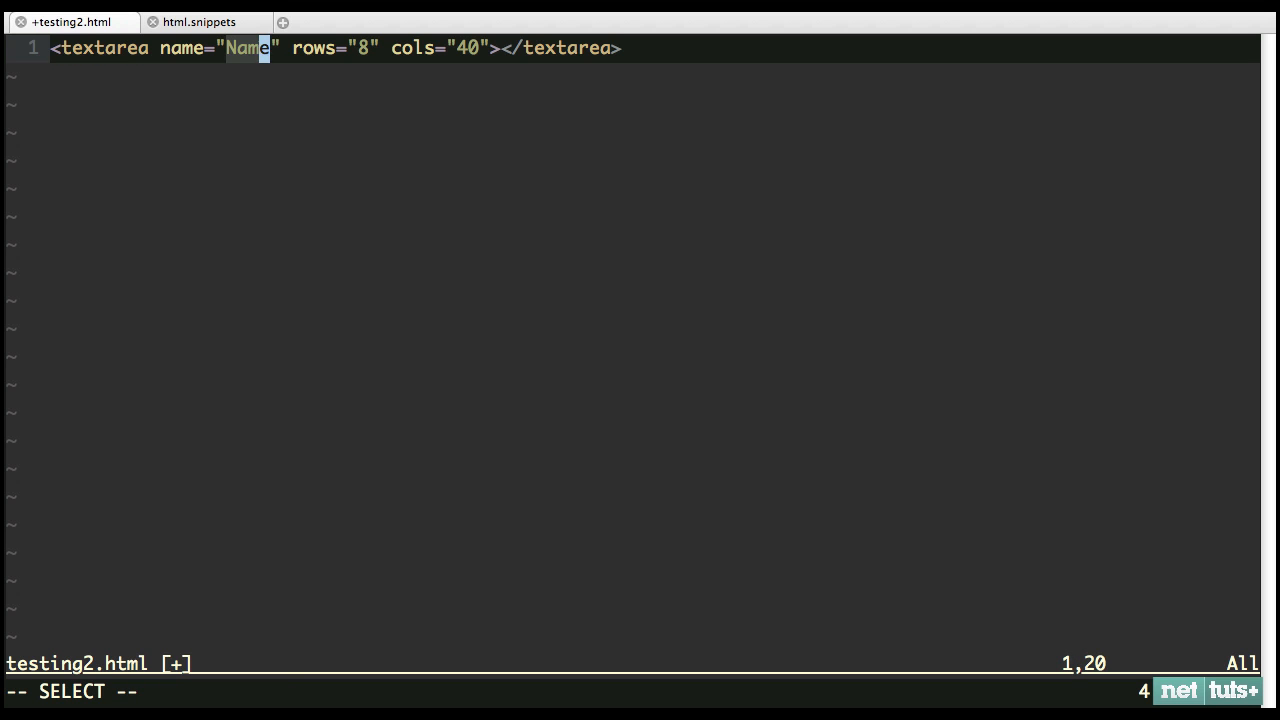
type("cha")
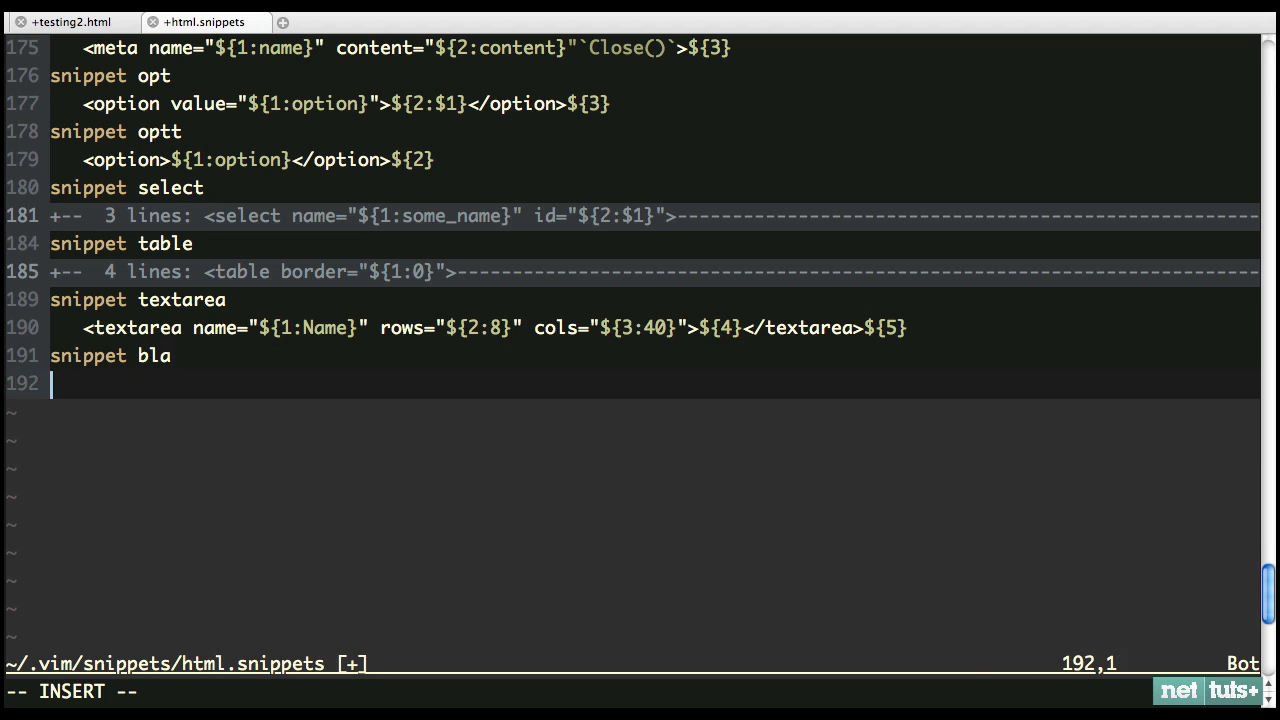
Define a bla snippet producing <bla attr="value" /> in html.snippets and return to testing2.html
type("<bla")
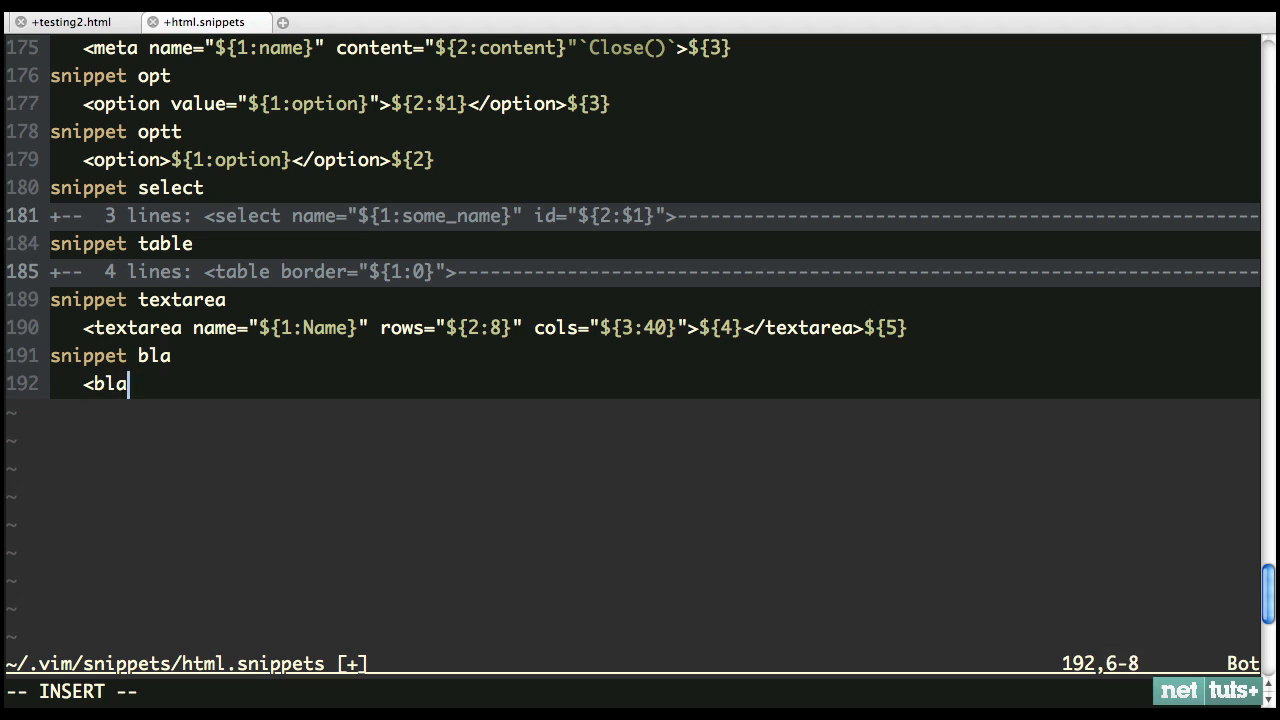
type("attr=\"val\"")
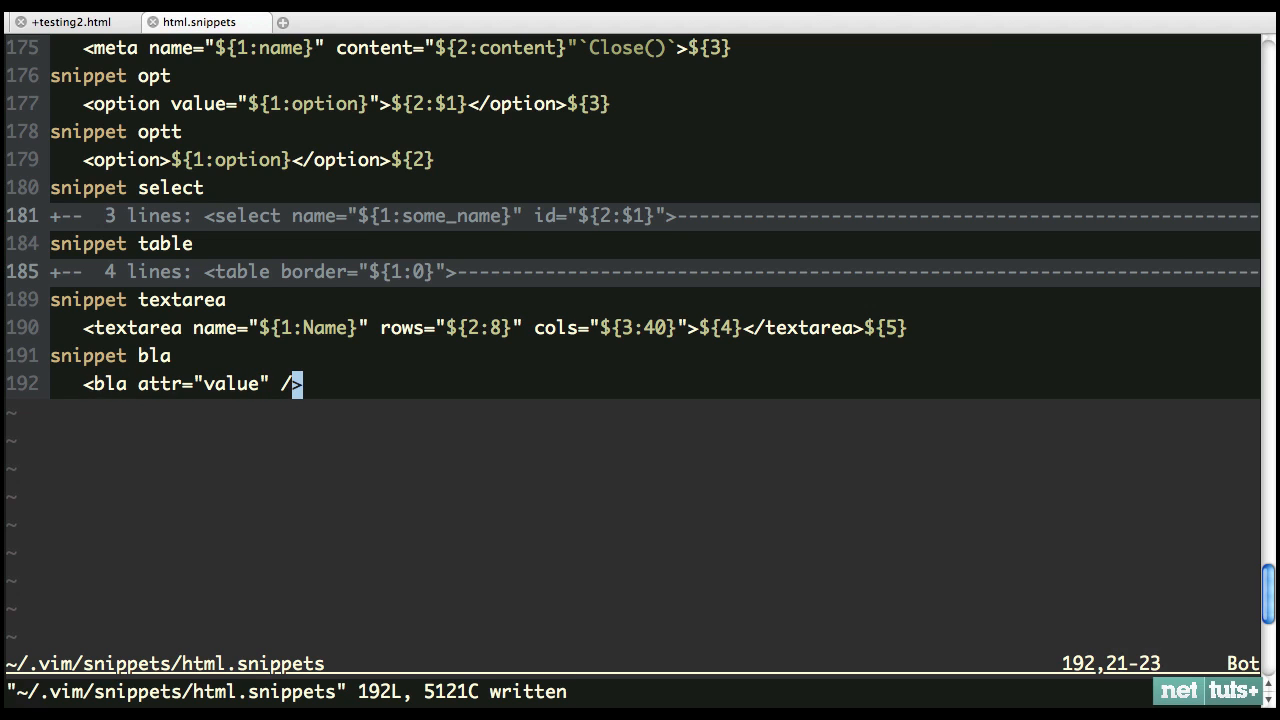
left_click(70, 20)
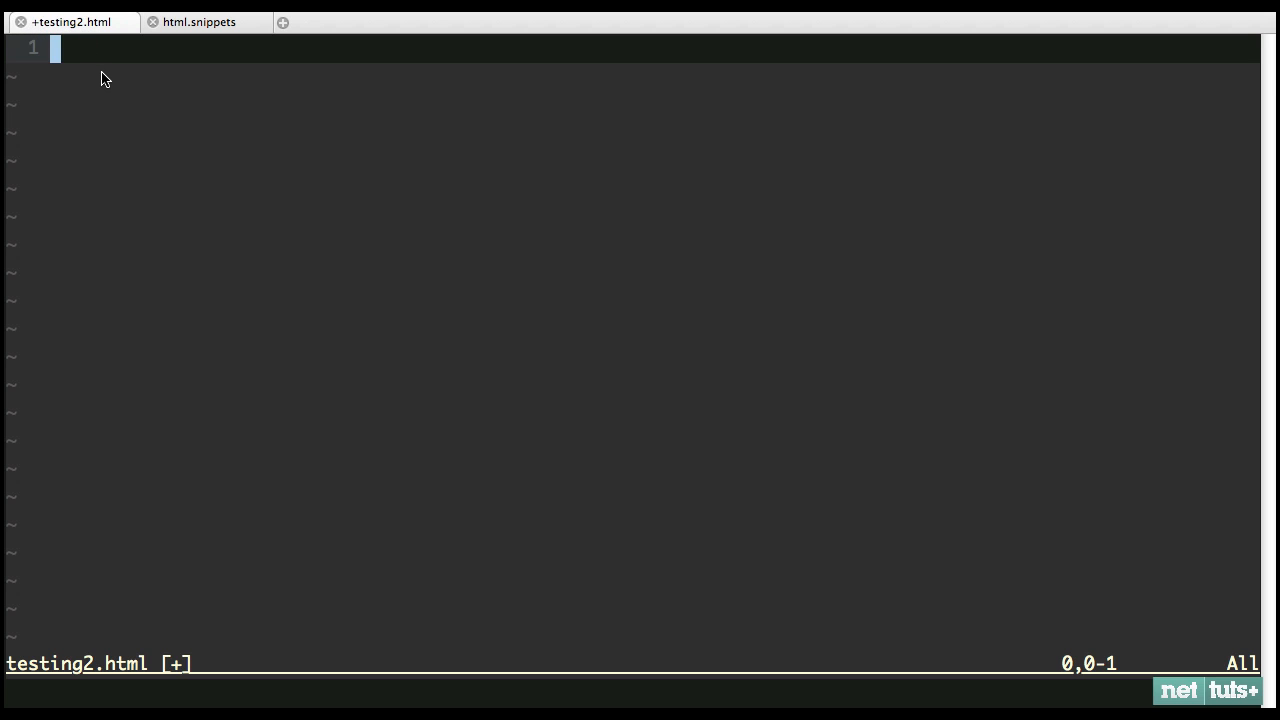
Expand bla in testing2.html, then insert <bla attr="value" /> in a new index.html
type("bla attr=\"value\" />")
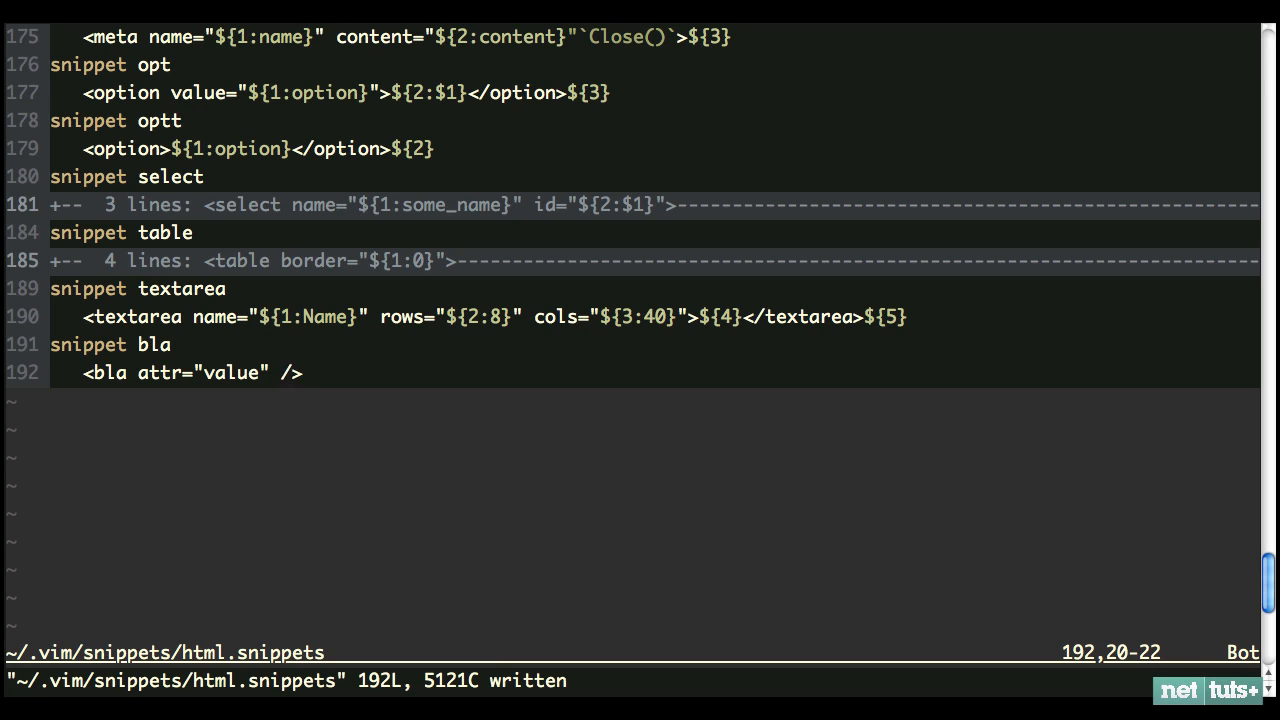
type(":e index")
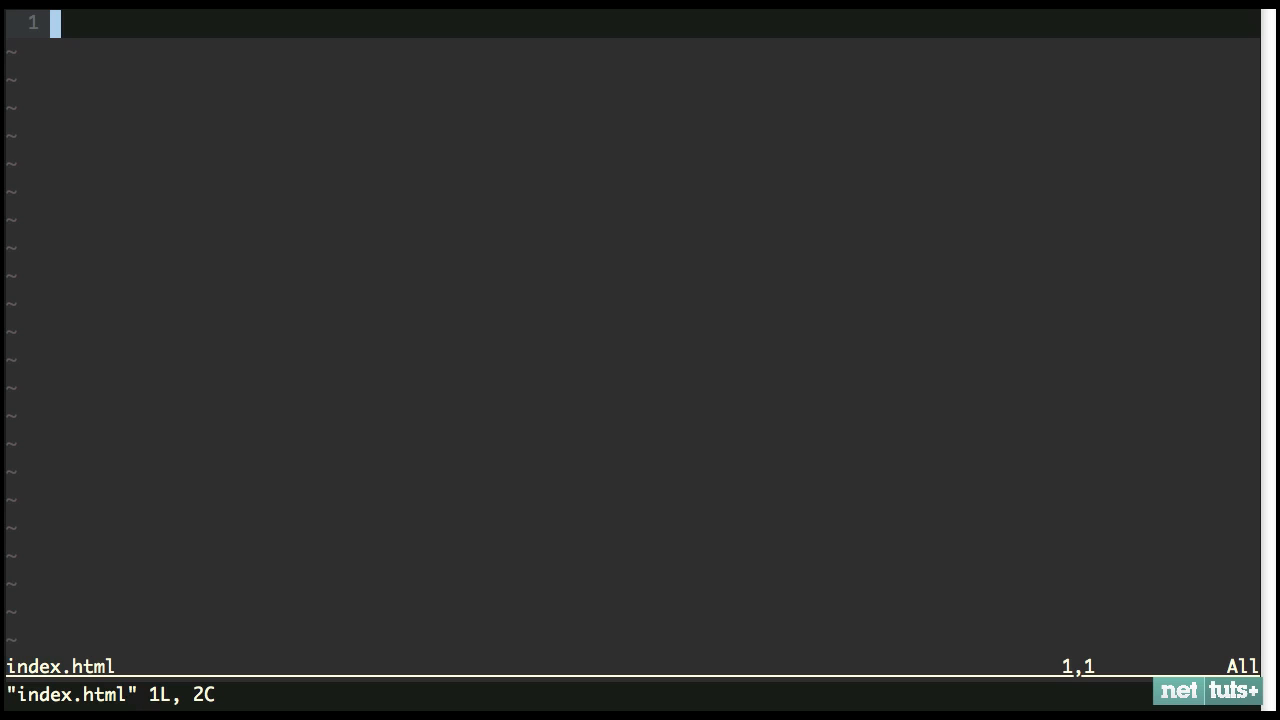
key("i")
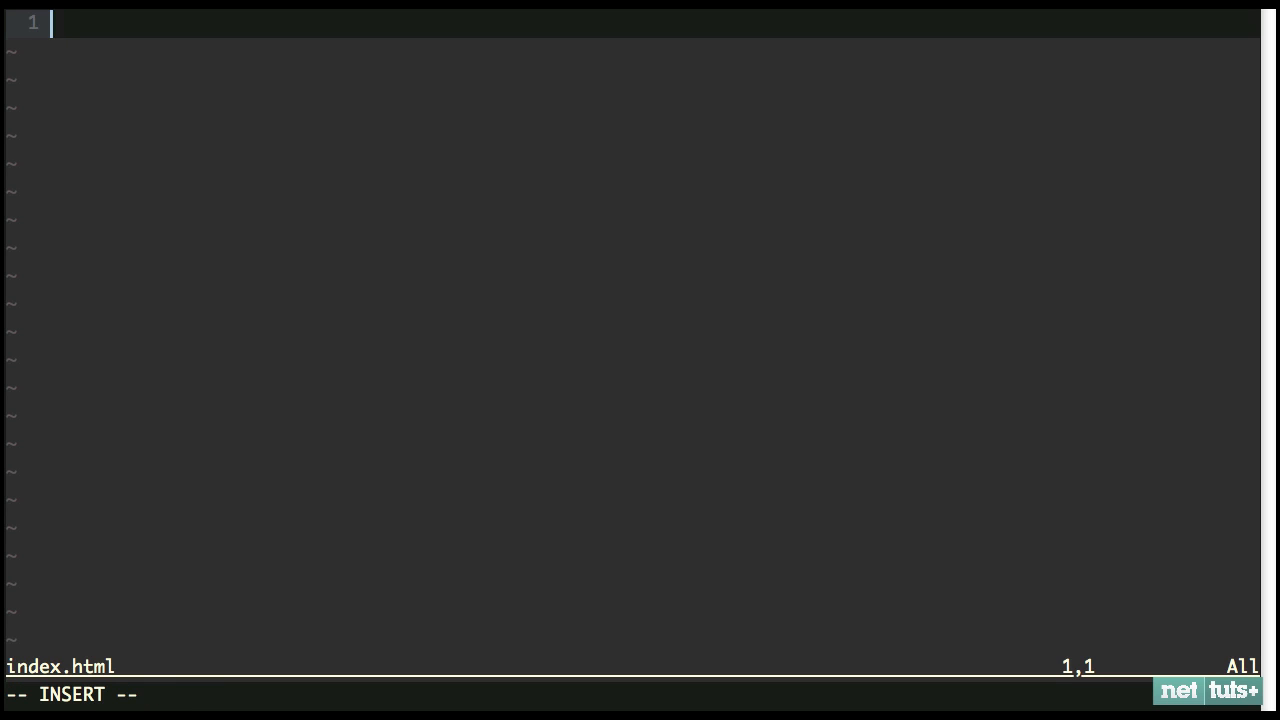
type("<bla attr=\"value\" />")
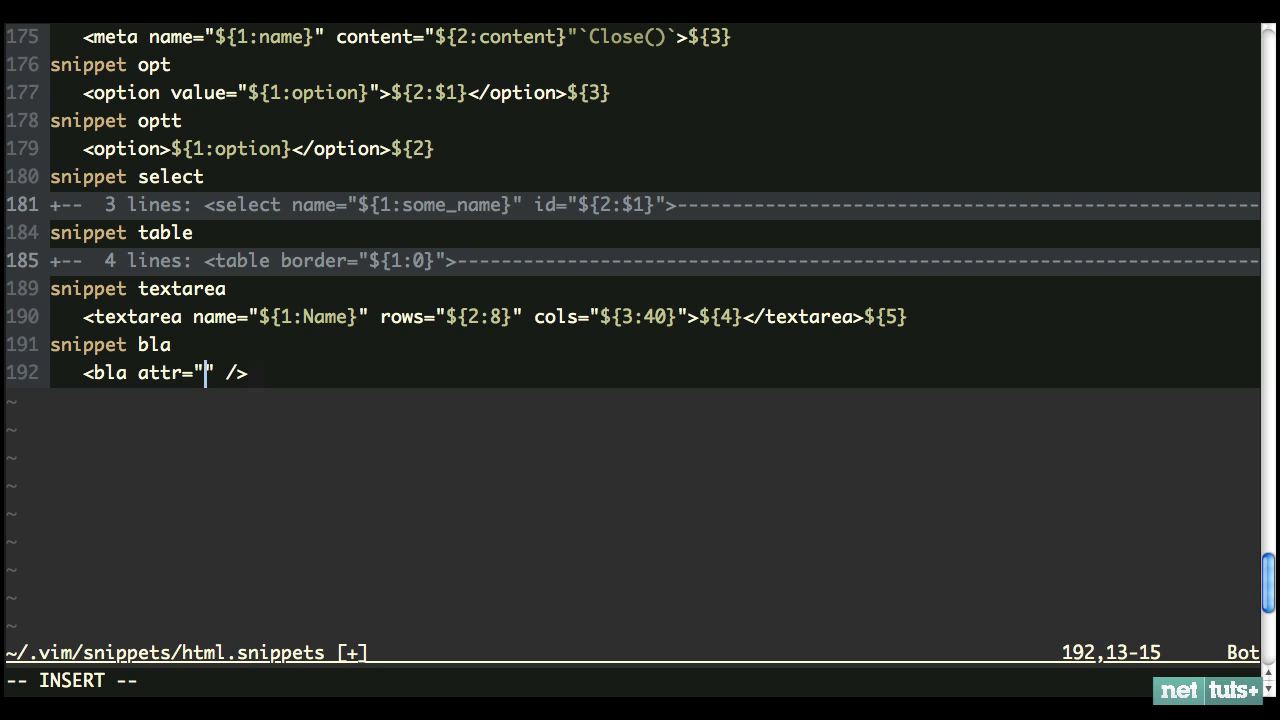
Rewrite the bla snippet with ${1:attr1} and ${2:attr2} placeholders, then start a fresh editor window
type("${1}")
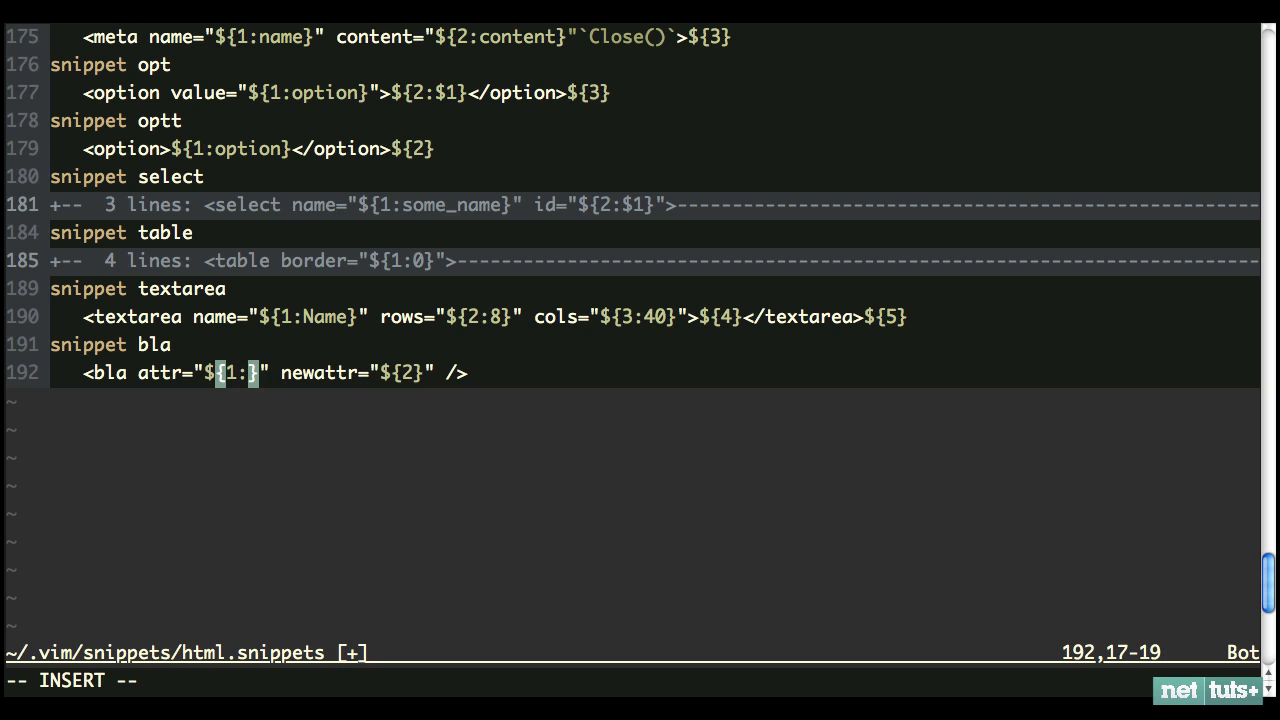
type("attr1")
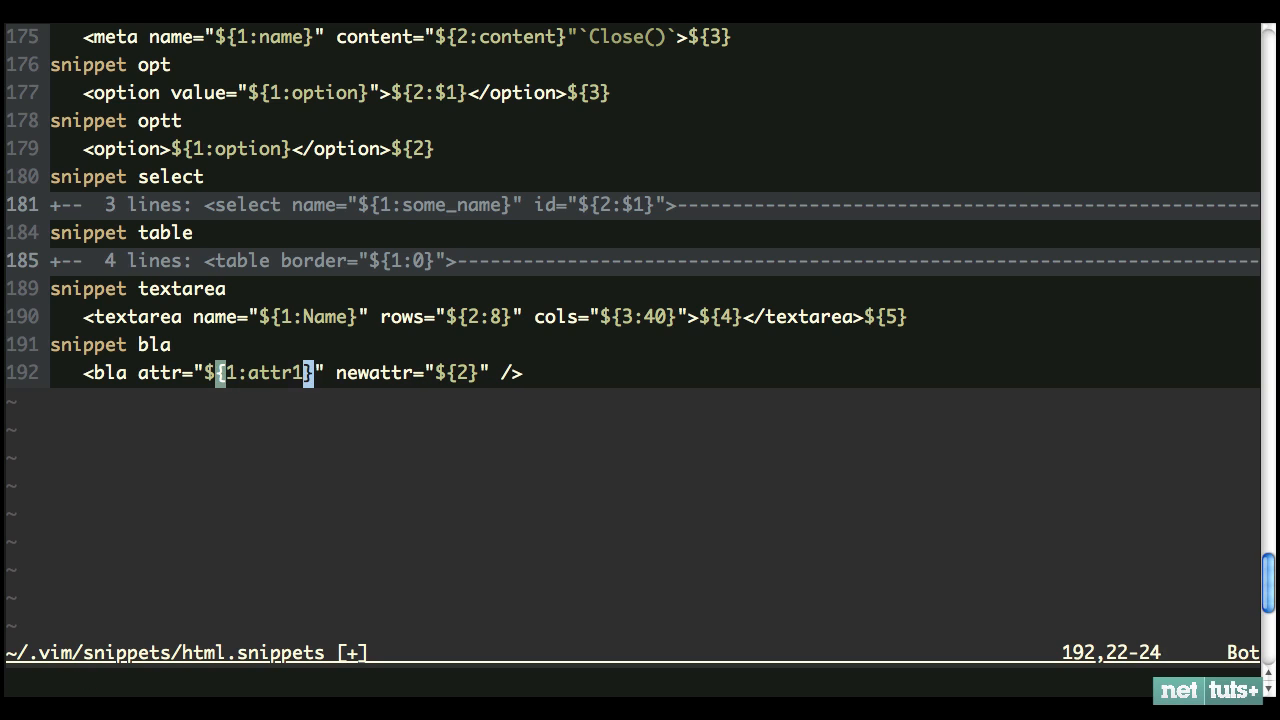
type("attr")
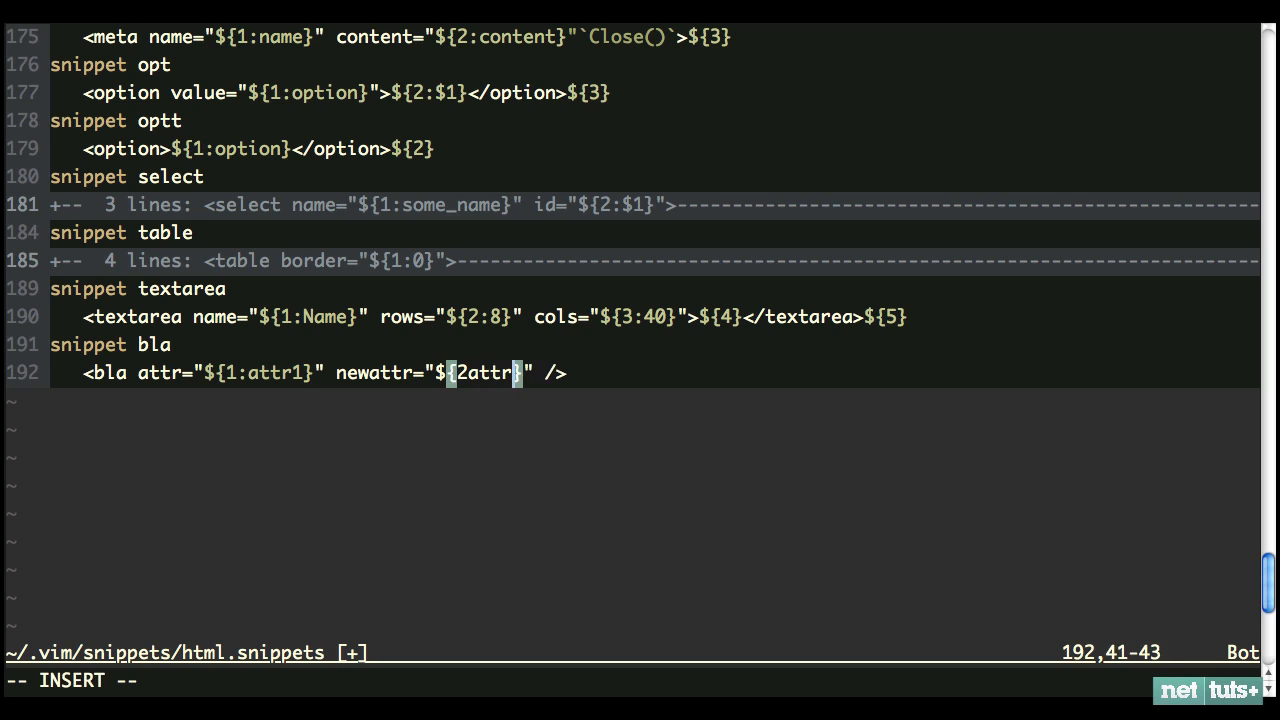
key("Escape")
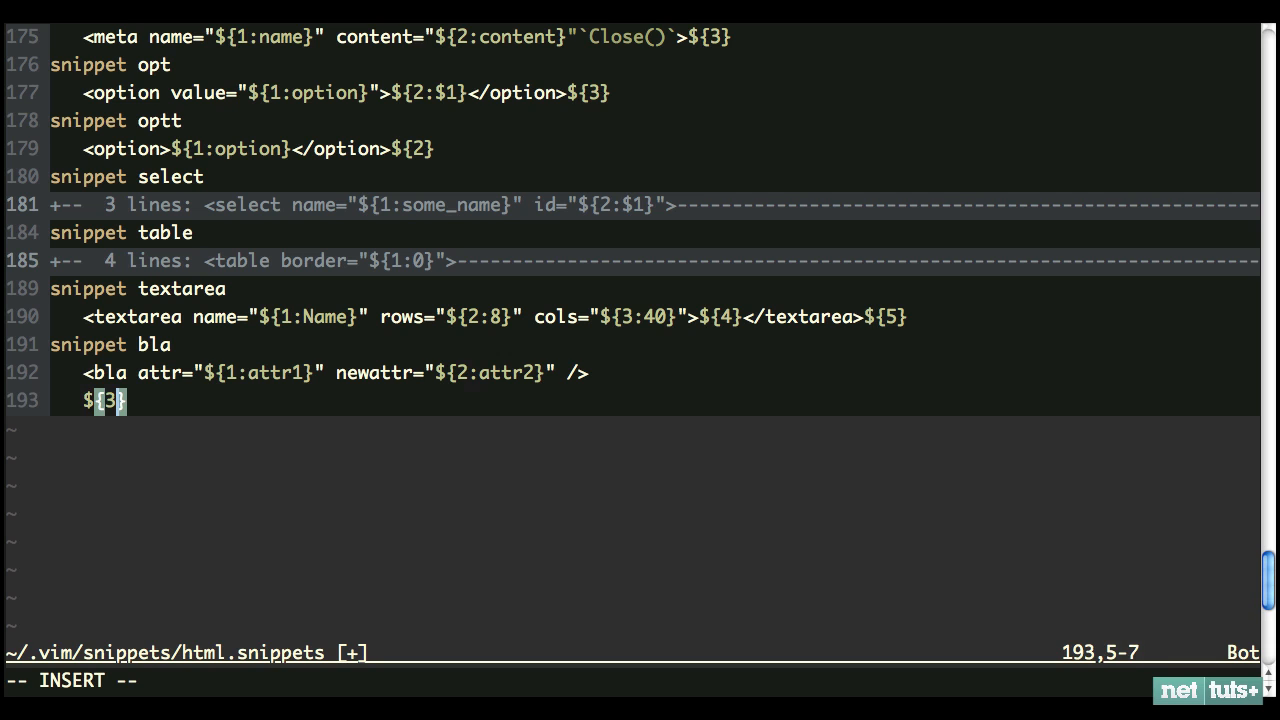
key("Right")
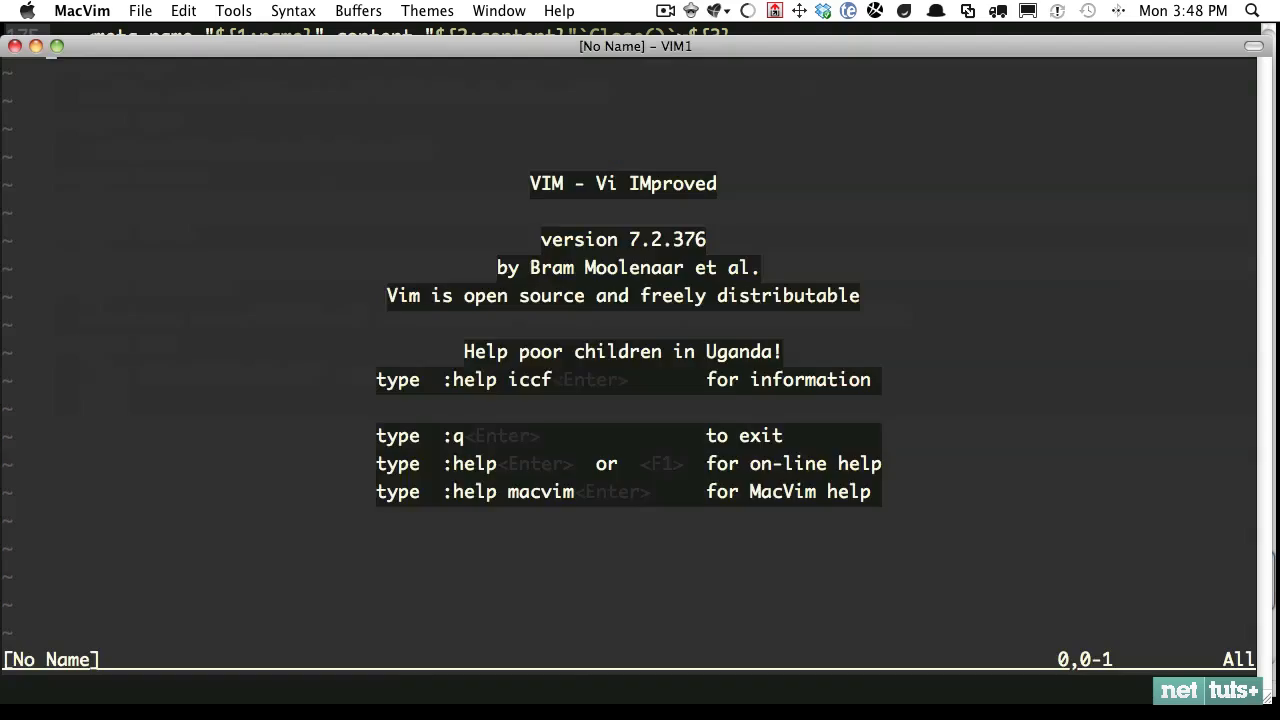
Test the bla snippet in index.html, then create a new css.snippets file in the snippets folder
type(":e index")
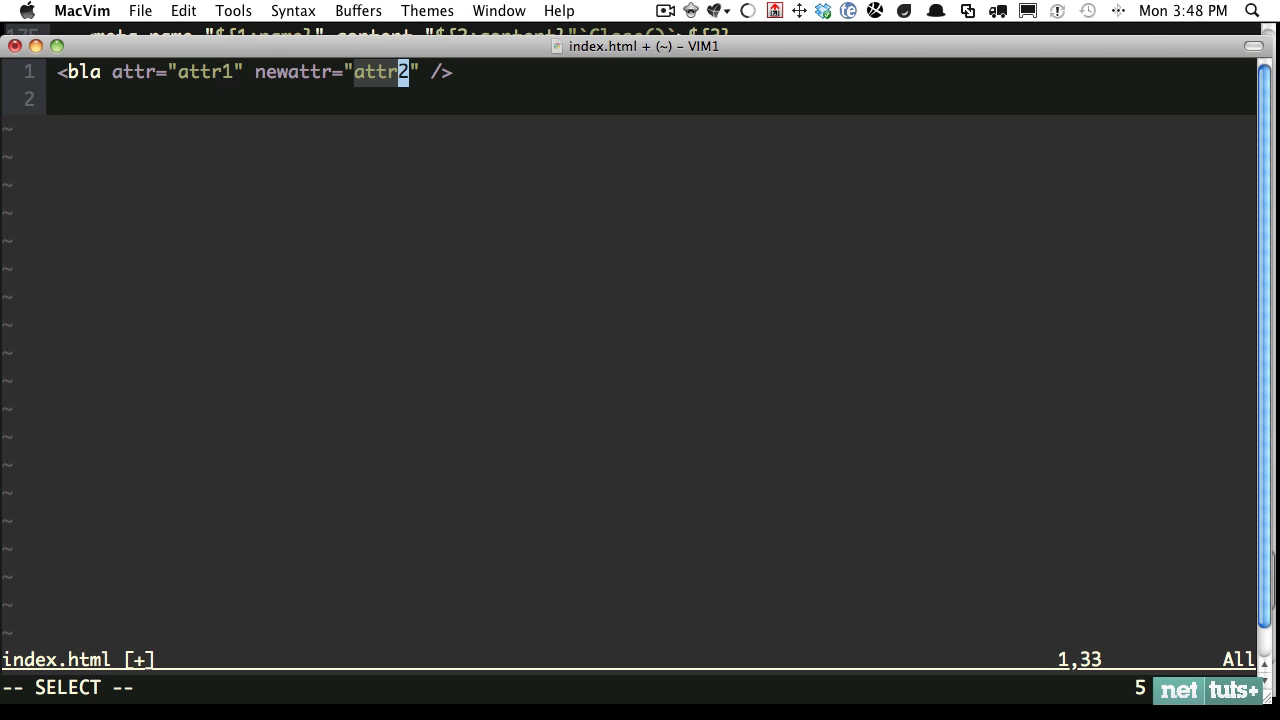
type("cdssdfsd")
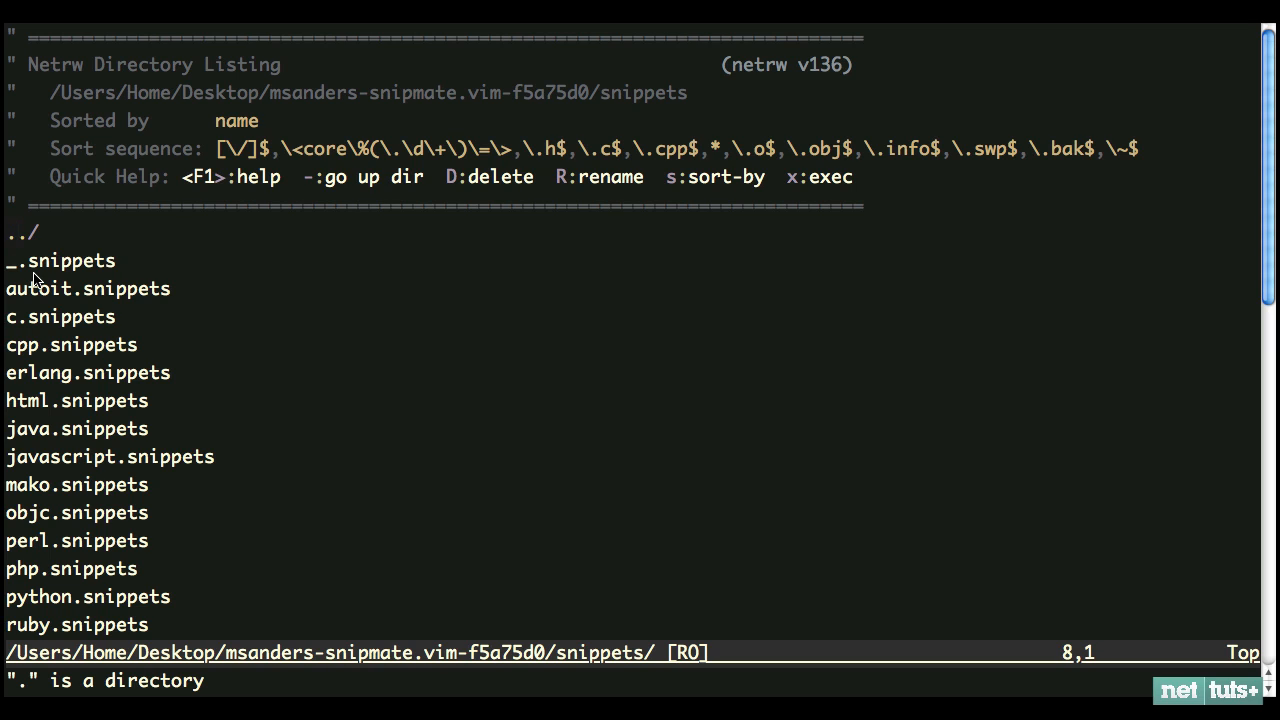
type("css.")
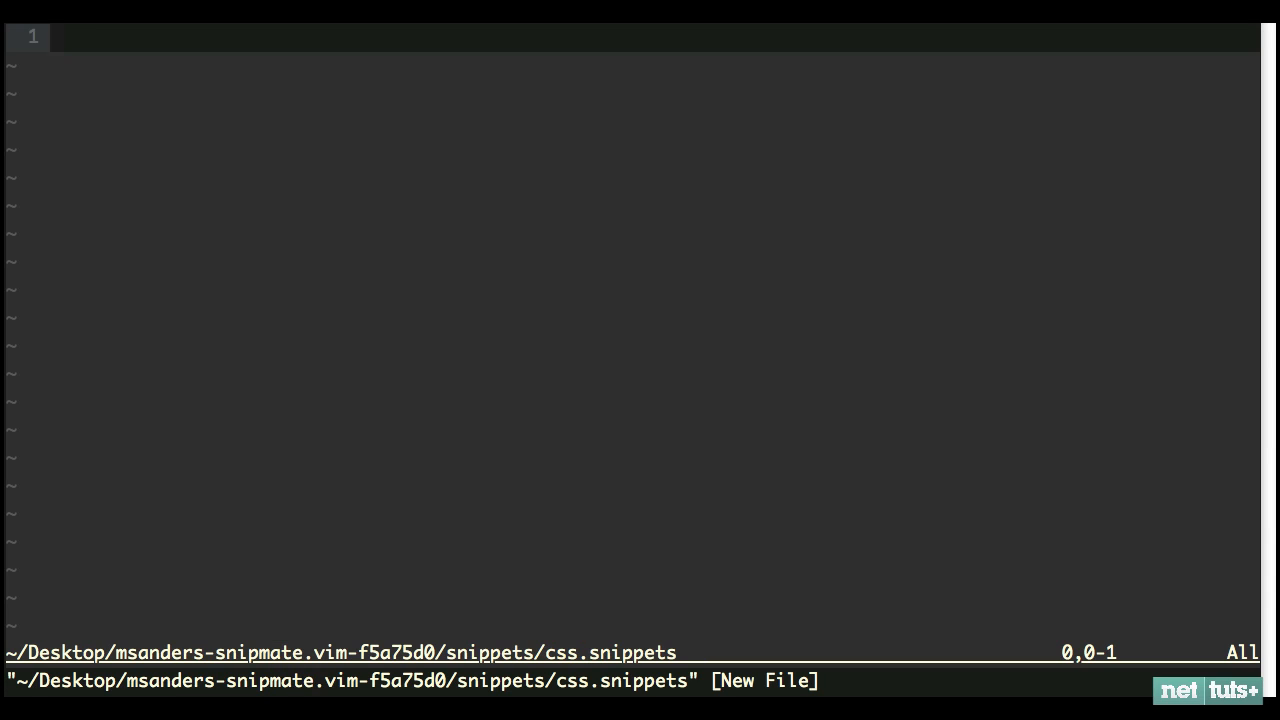
Define snippet ma as 'margin: ${1:10px} ${2:10px} ${3:10px} ${4:10px};' with a ${5} final stop
key("i")
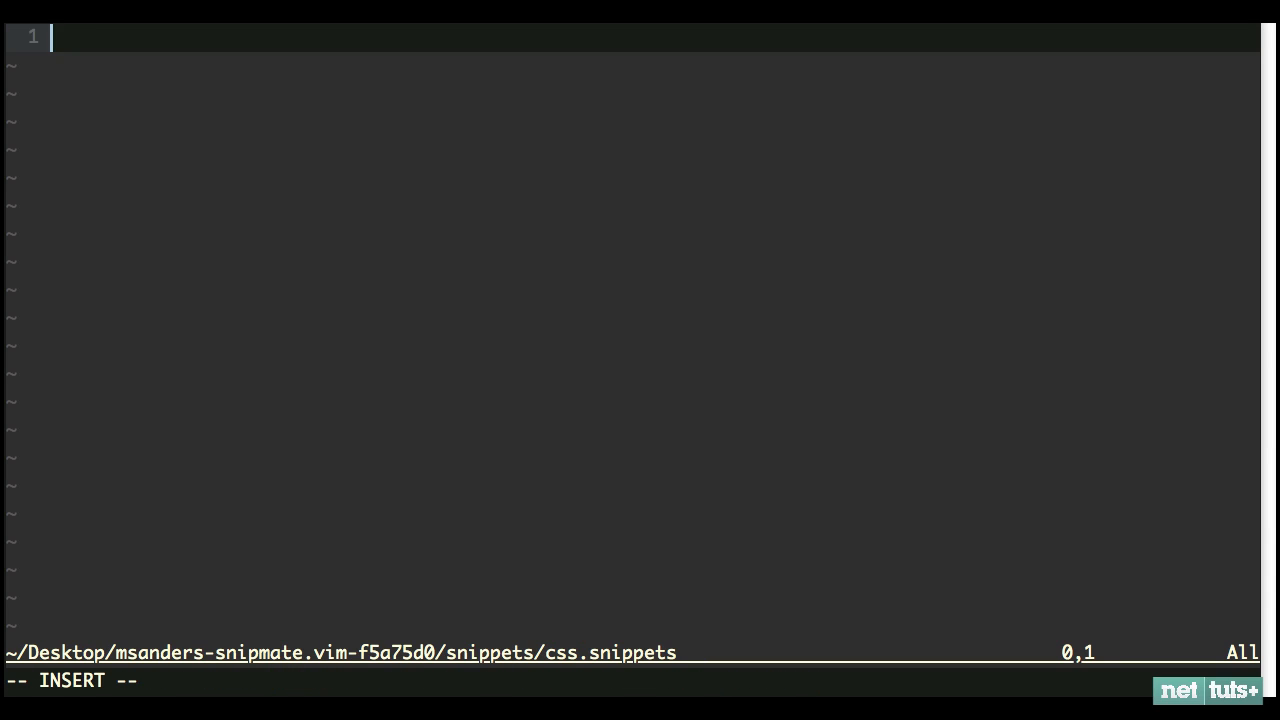
type("snippet")
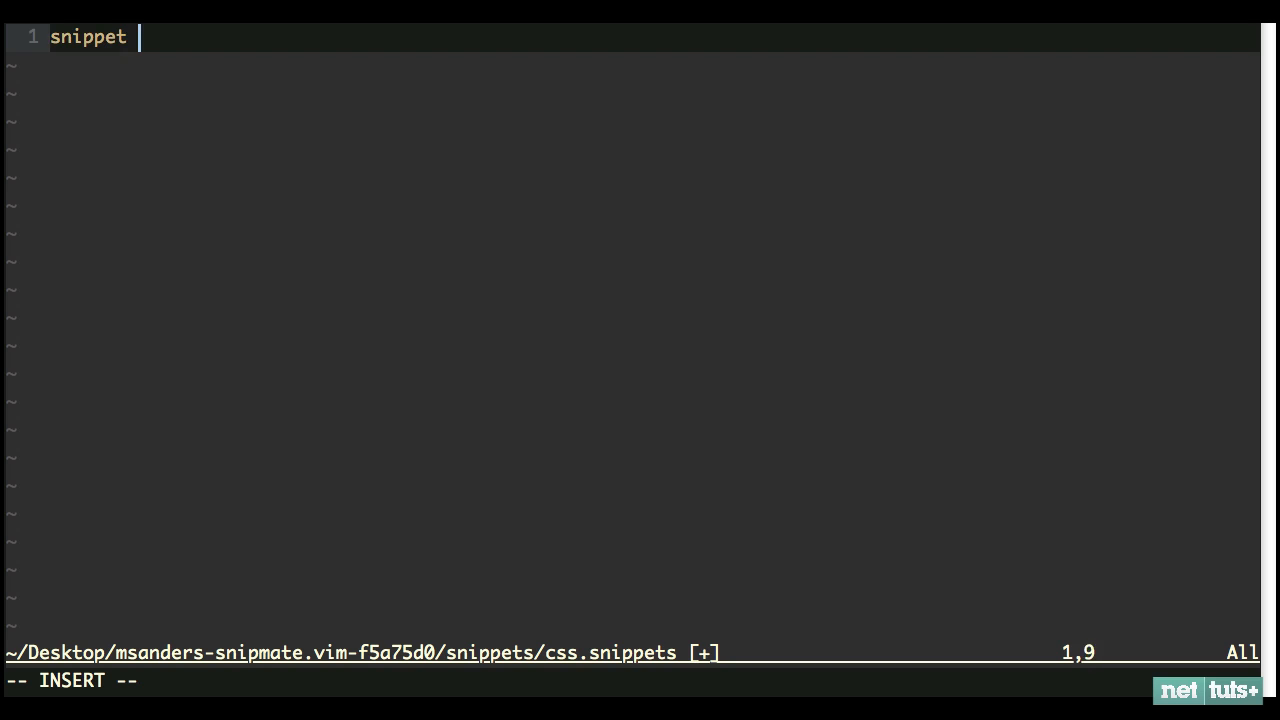
type("ma")
type("sn")
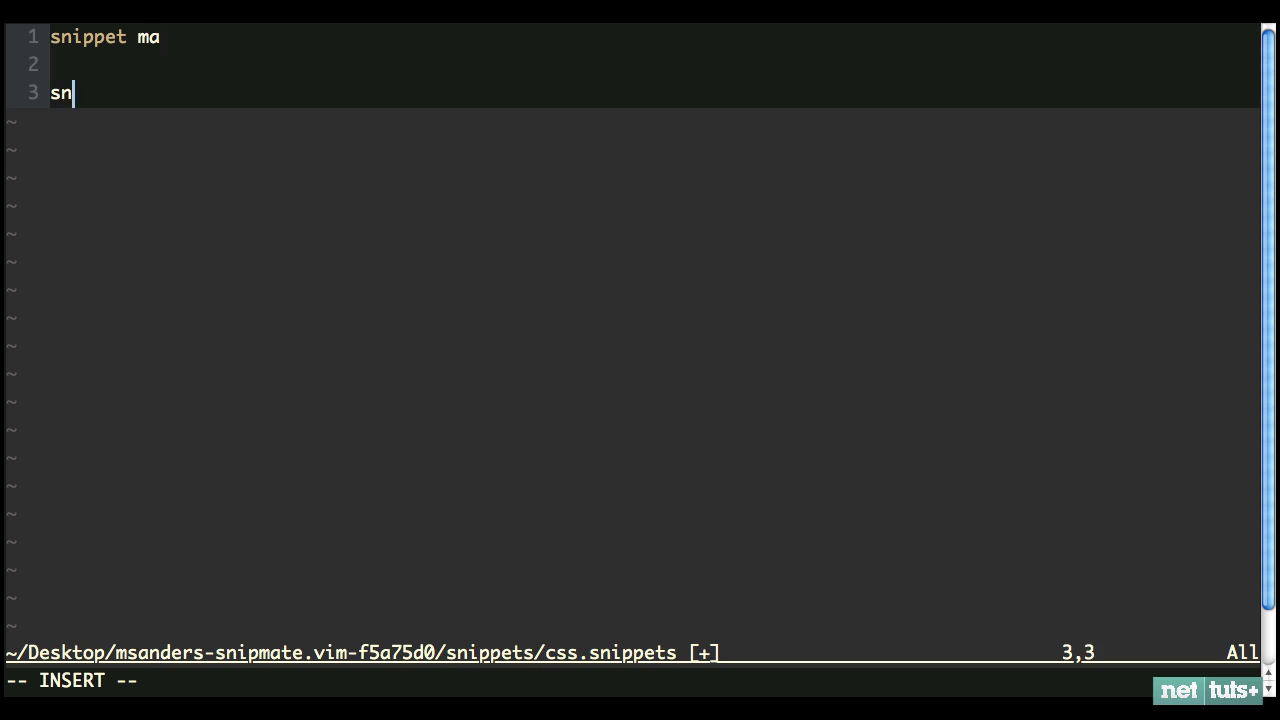
type("ippet ml")
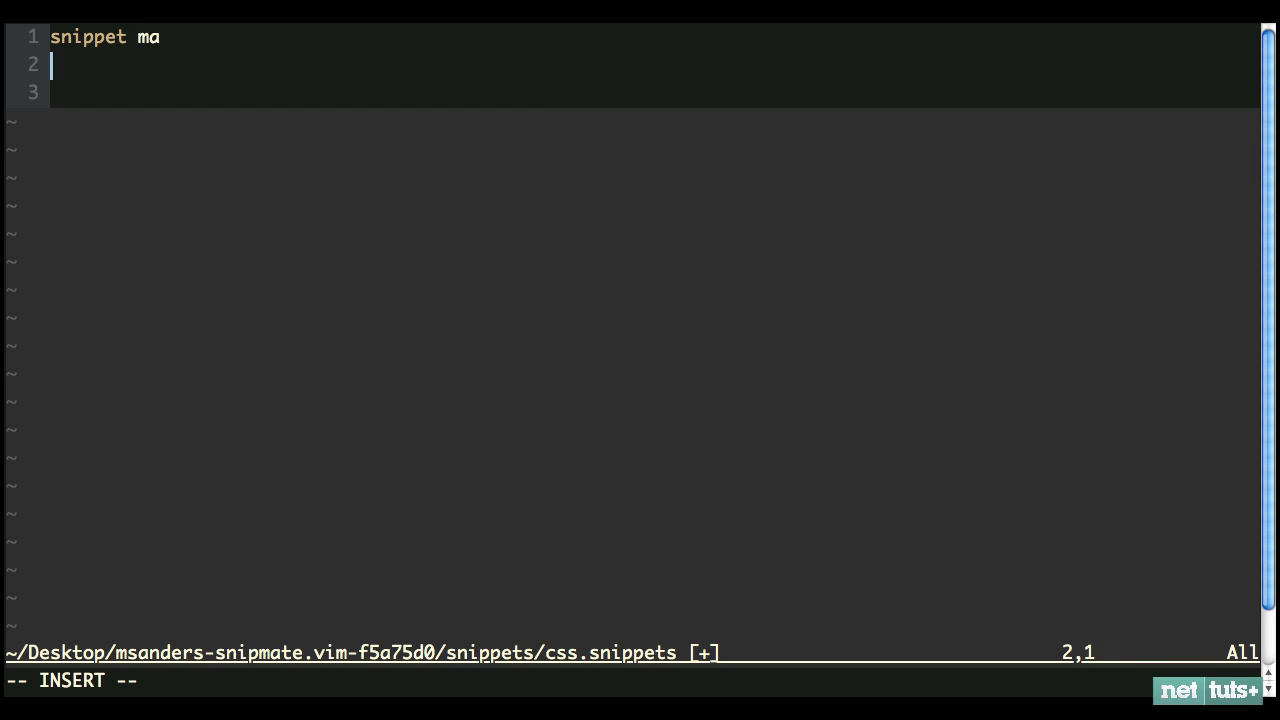
type("margin:")
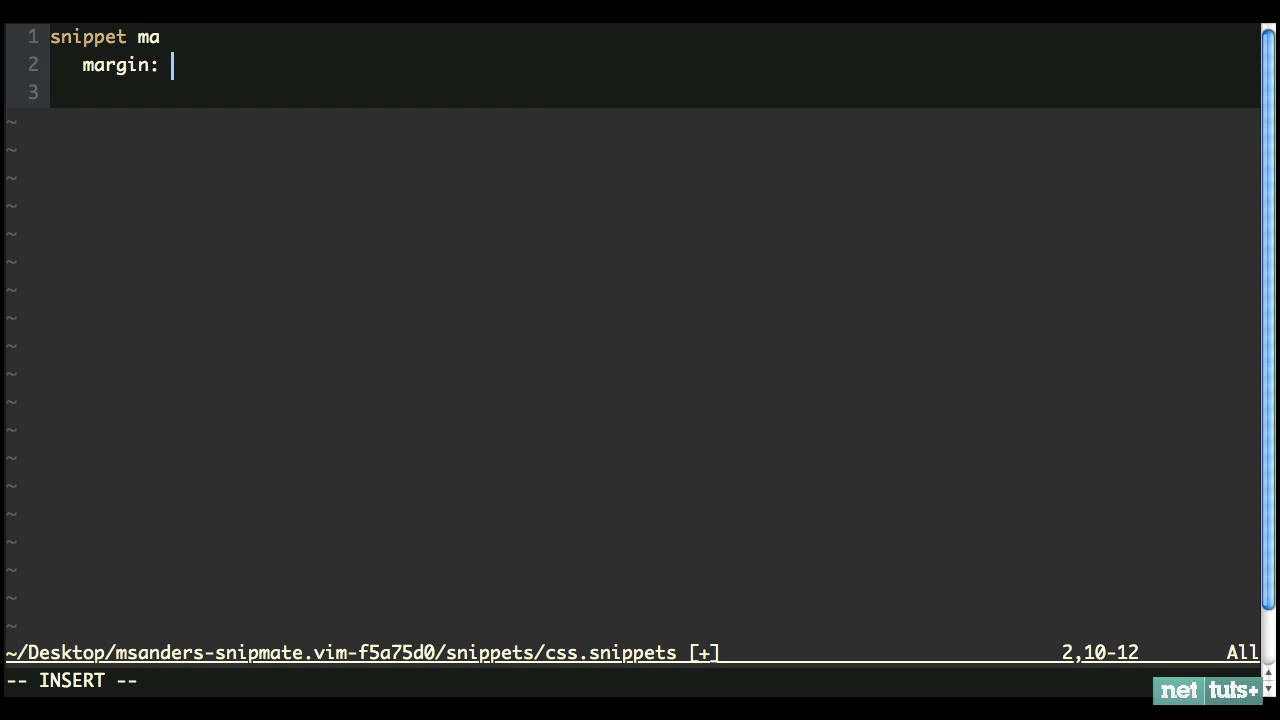
type("${1:10px}")
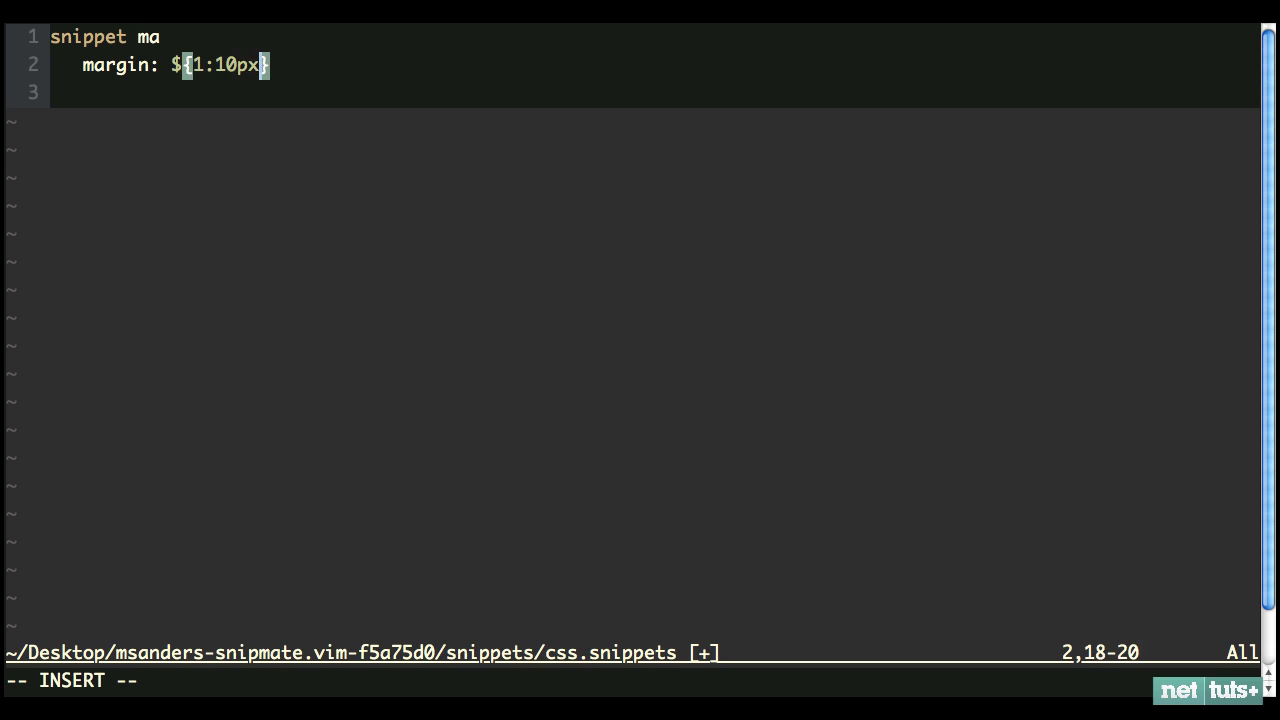
type("${2:}")
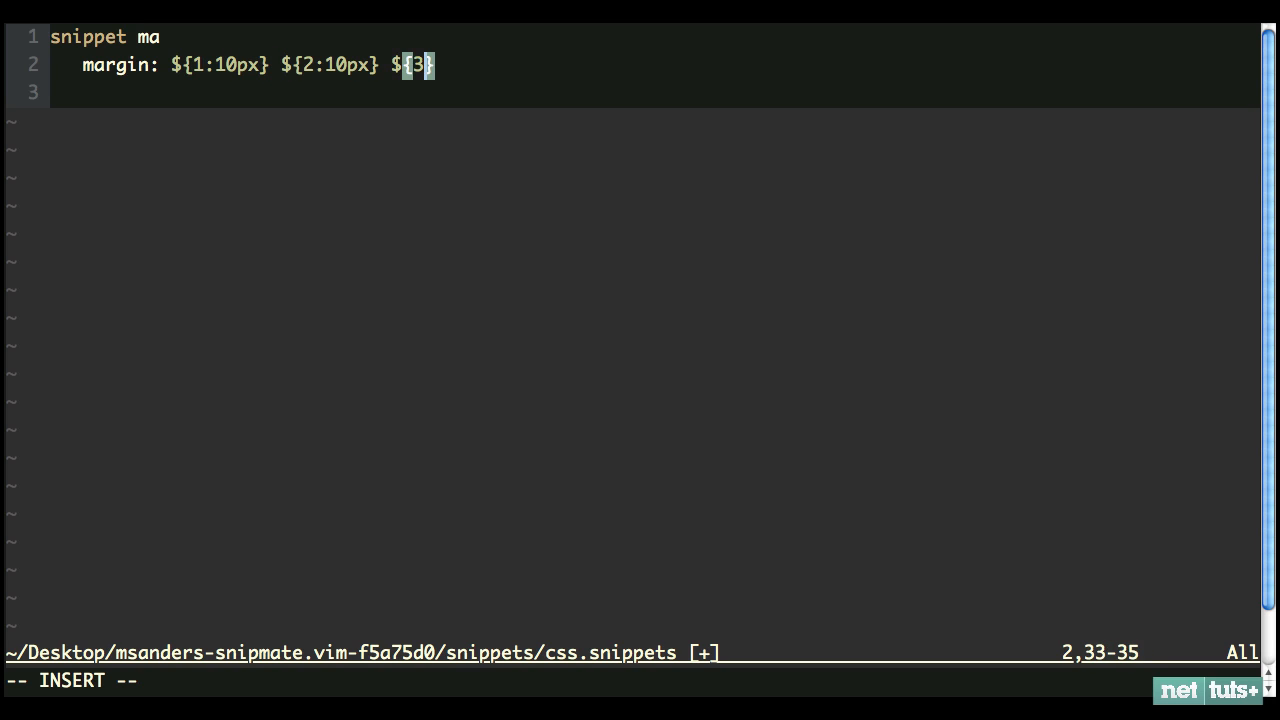
type(":10px")
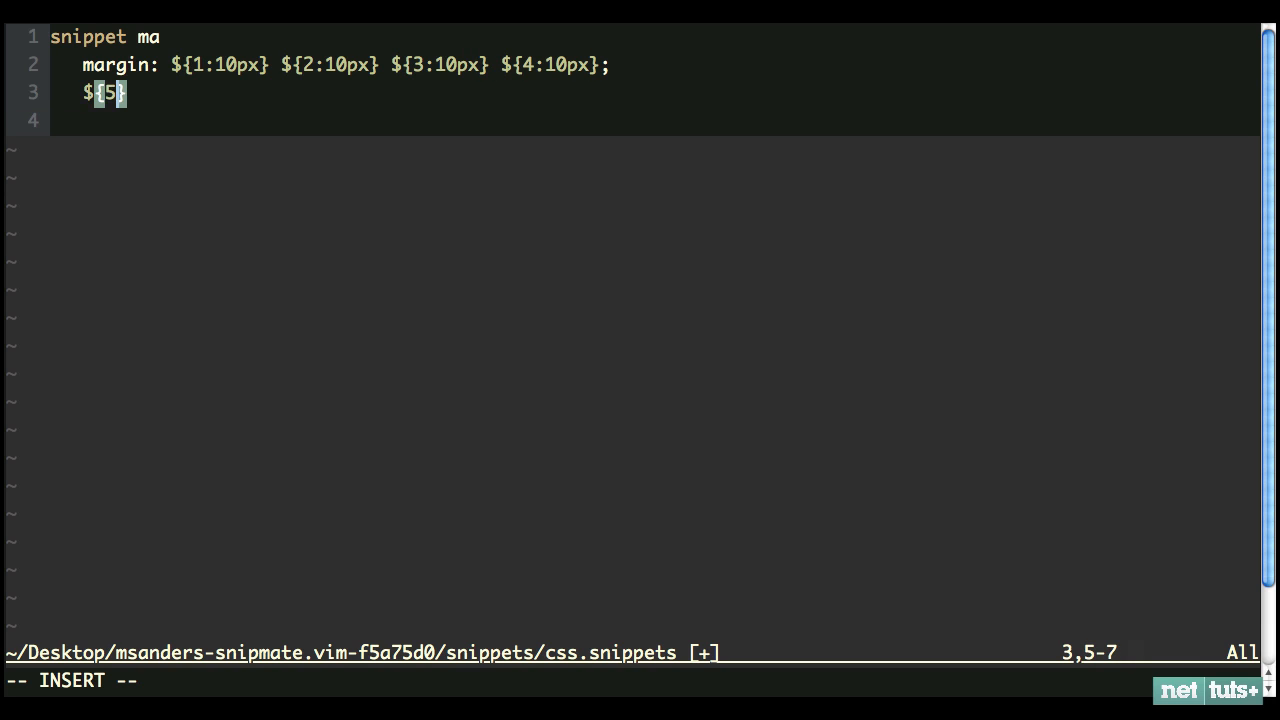
key("Return")
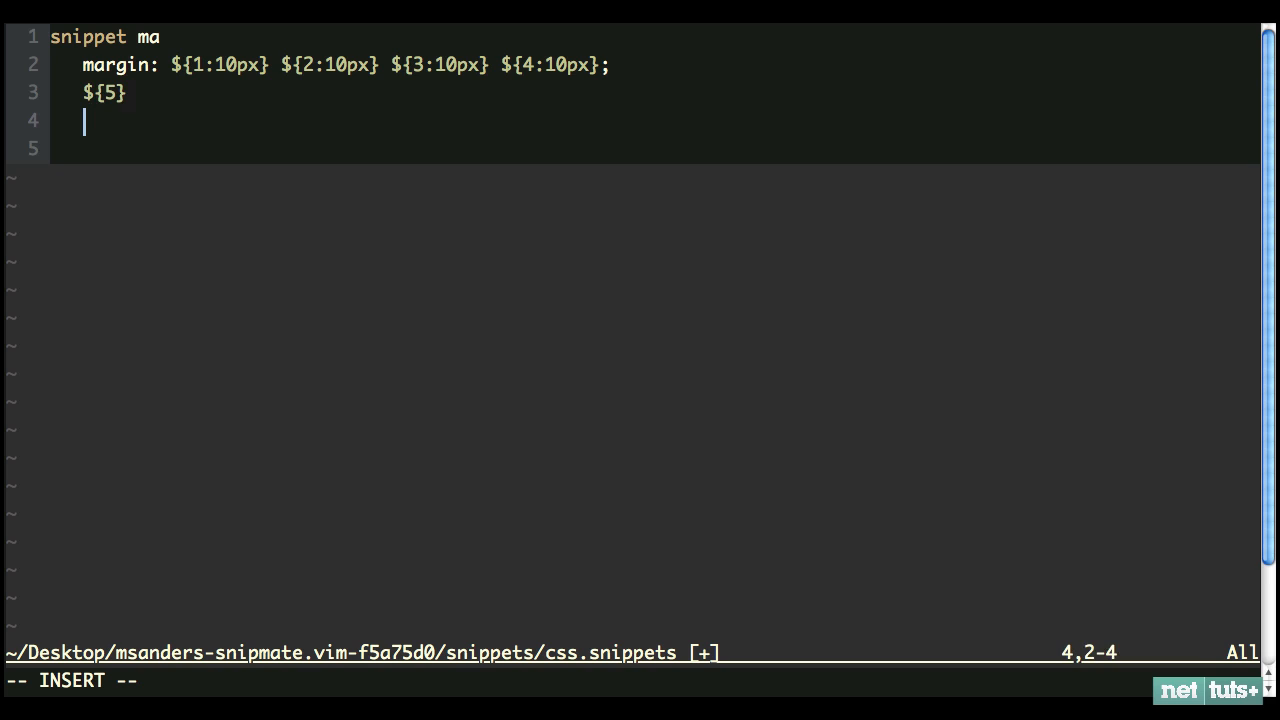
Define snippet ml as 'margin-left: ${1:10px};' with a ${2} stop, then switch to index.css
type("snippet ml")
left_click(654, 148)
type("mar")
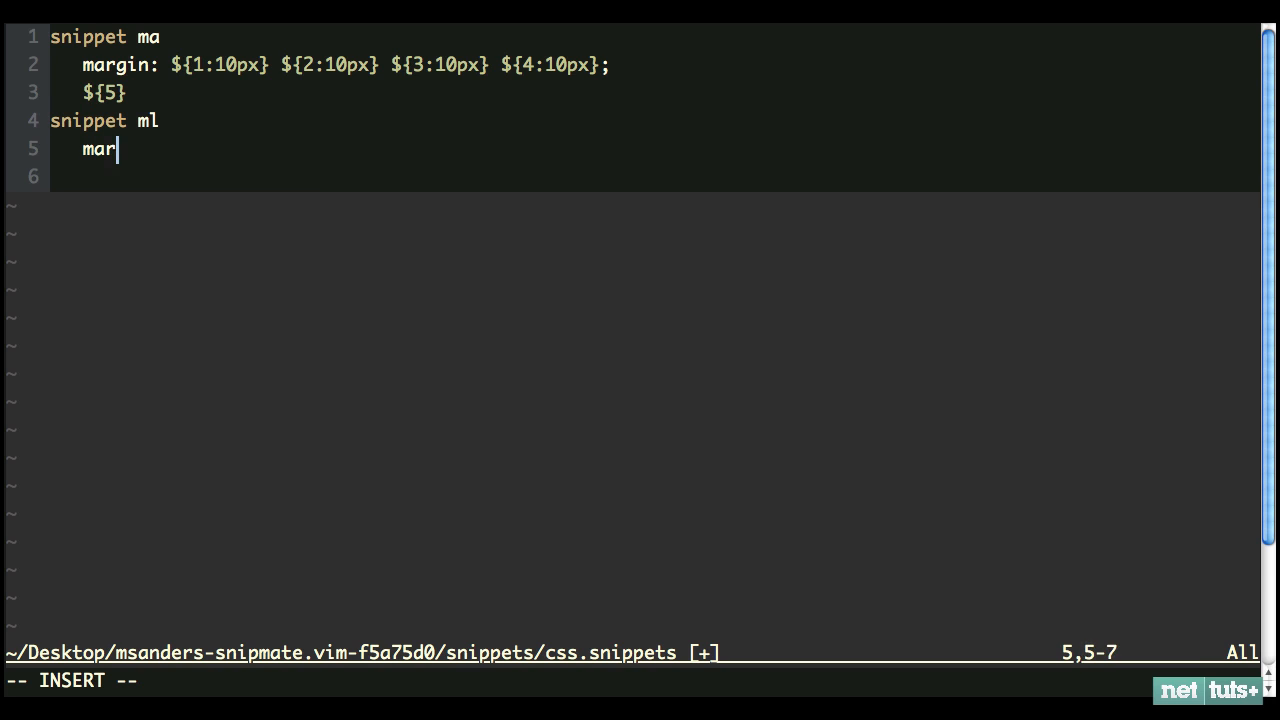
type("gin-left: ${1:10px};")
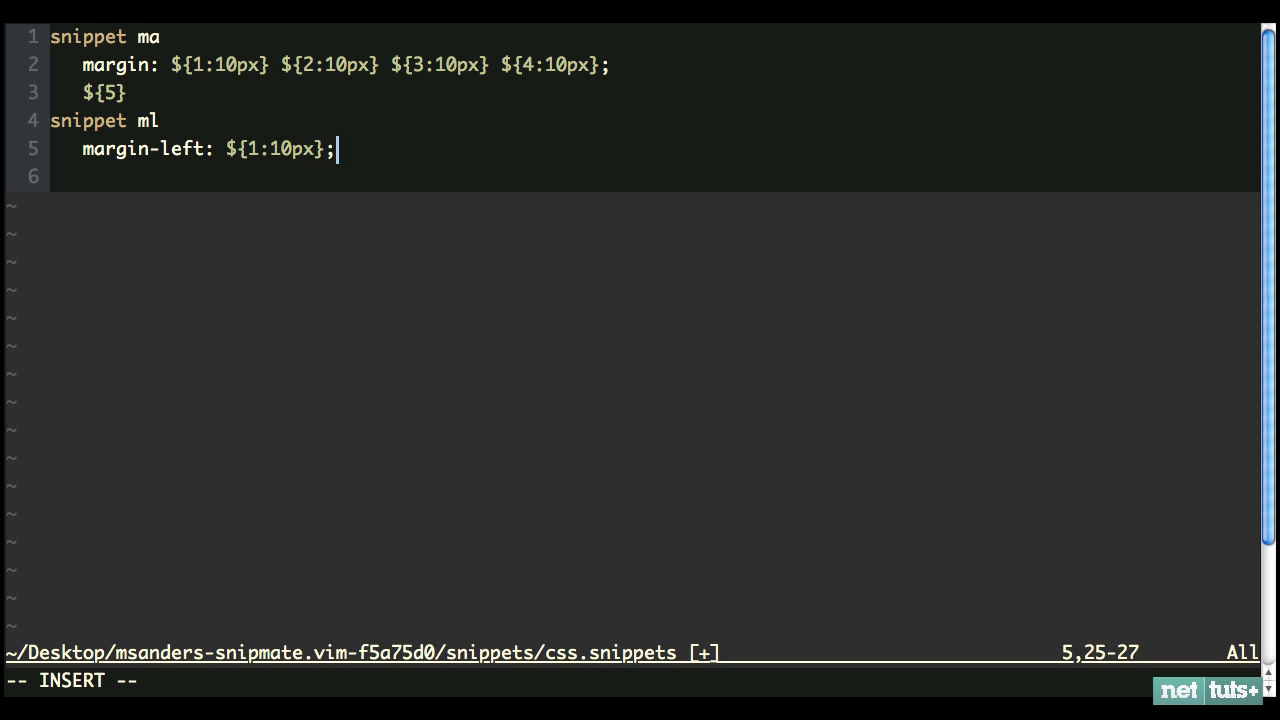
type("${2}")
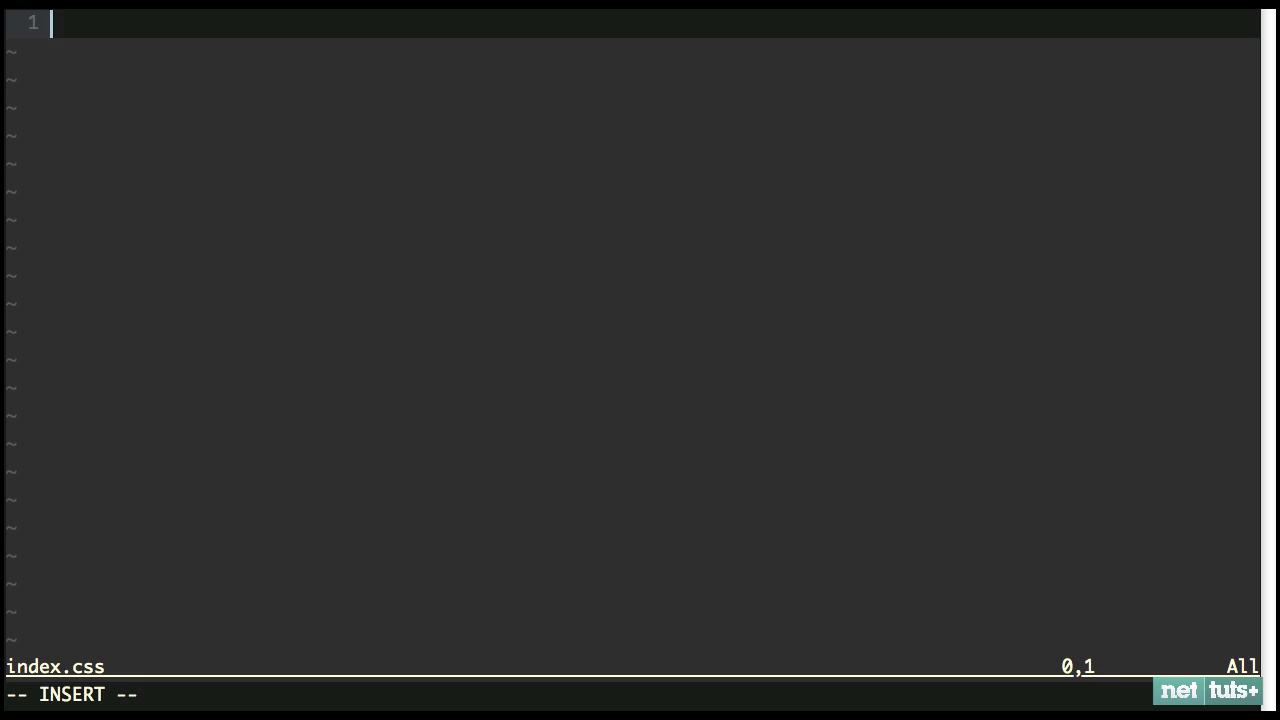
Write a body rule, try mr, then expand ma to a four-sided margin and edit a value to 5px
type("body {")
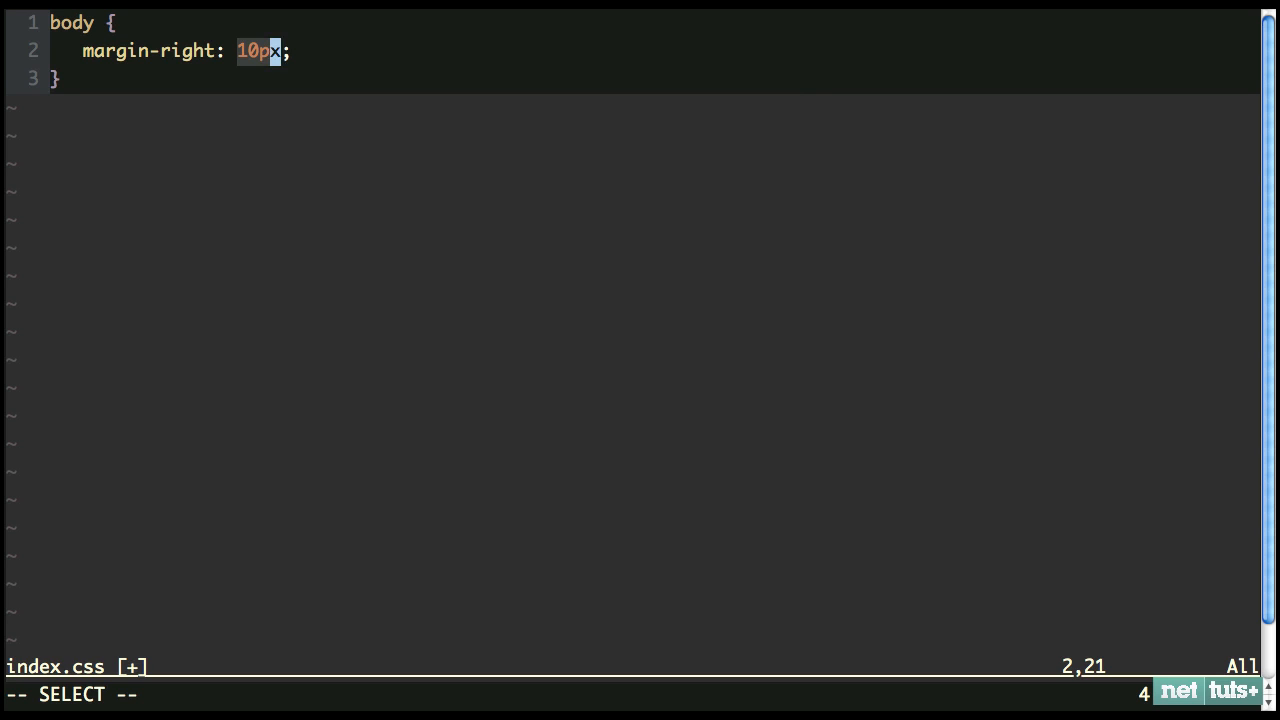
key("c")
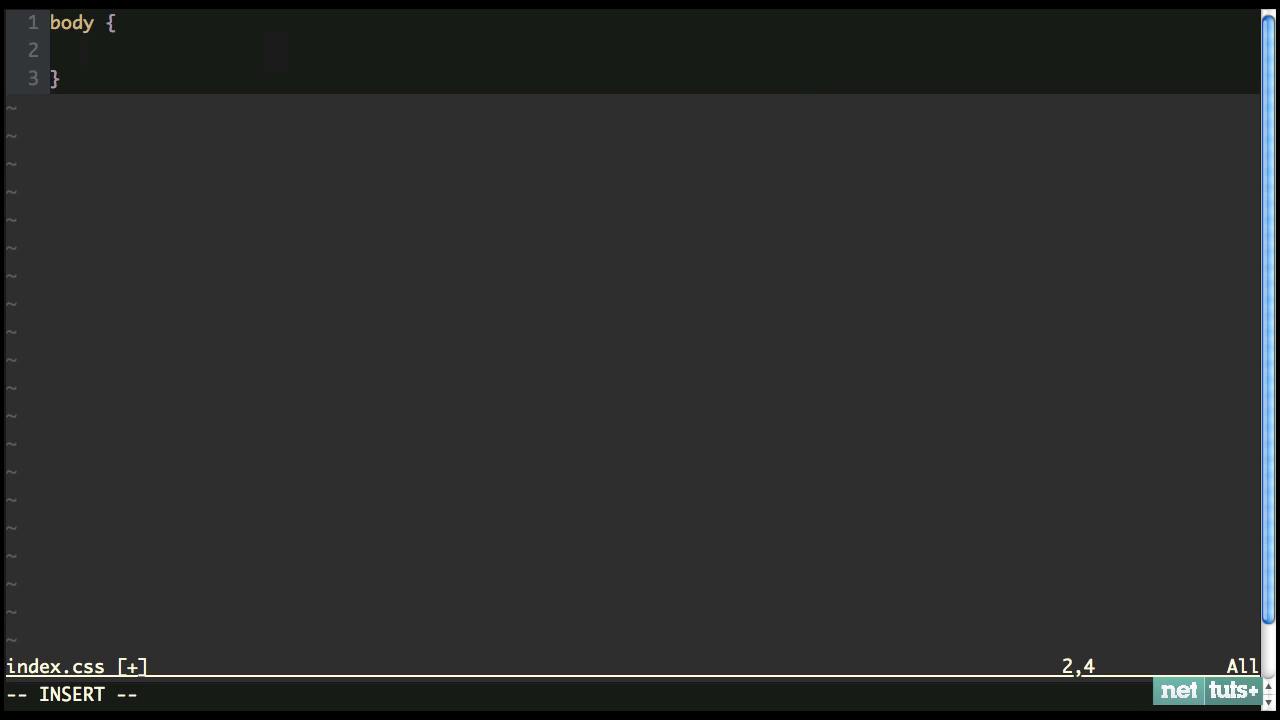
type("margin: 10px 10px 10px 10px;")
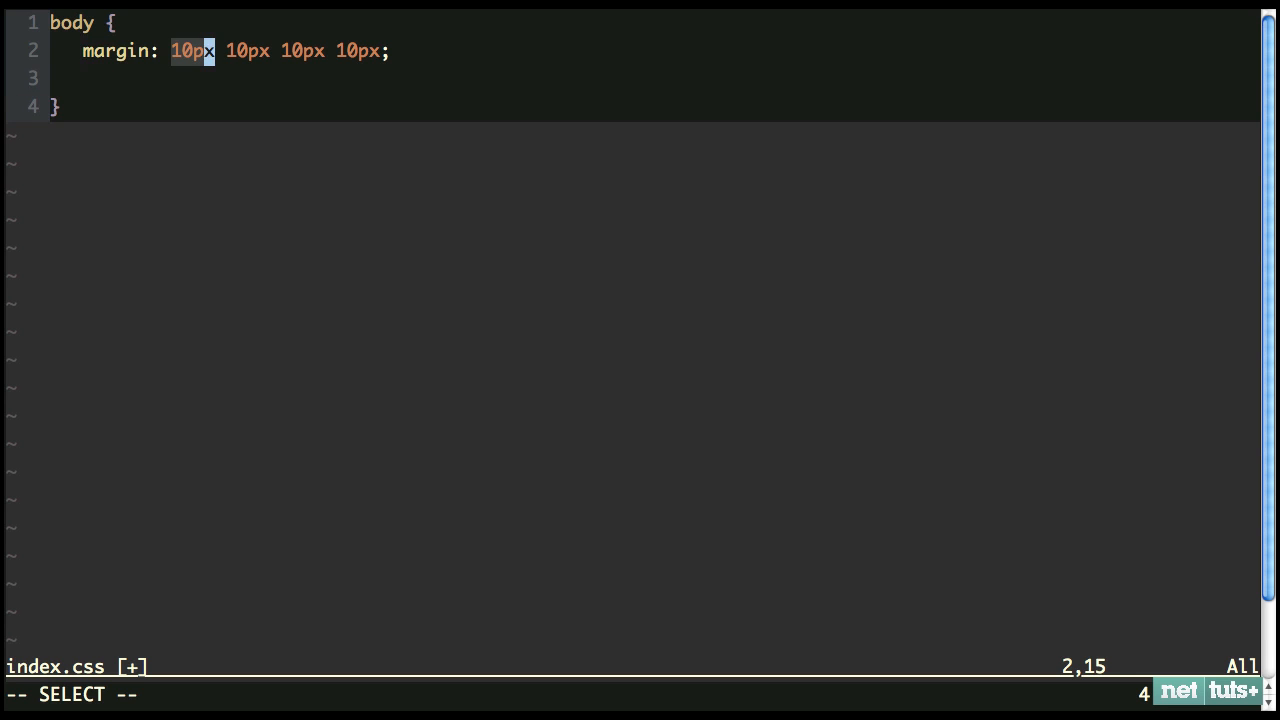
type("5px")
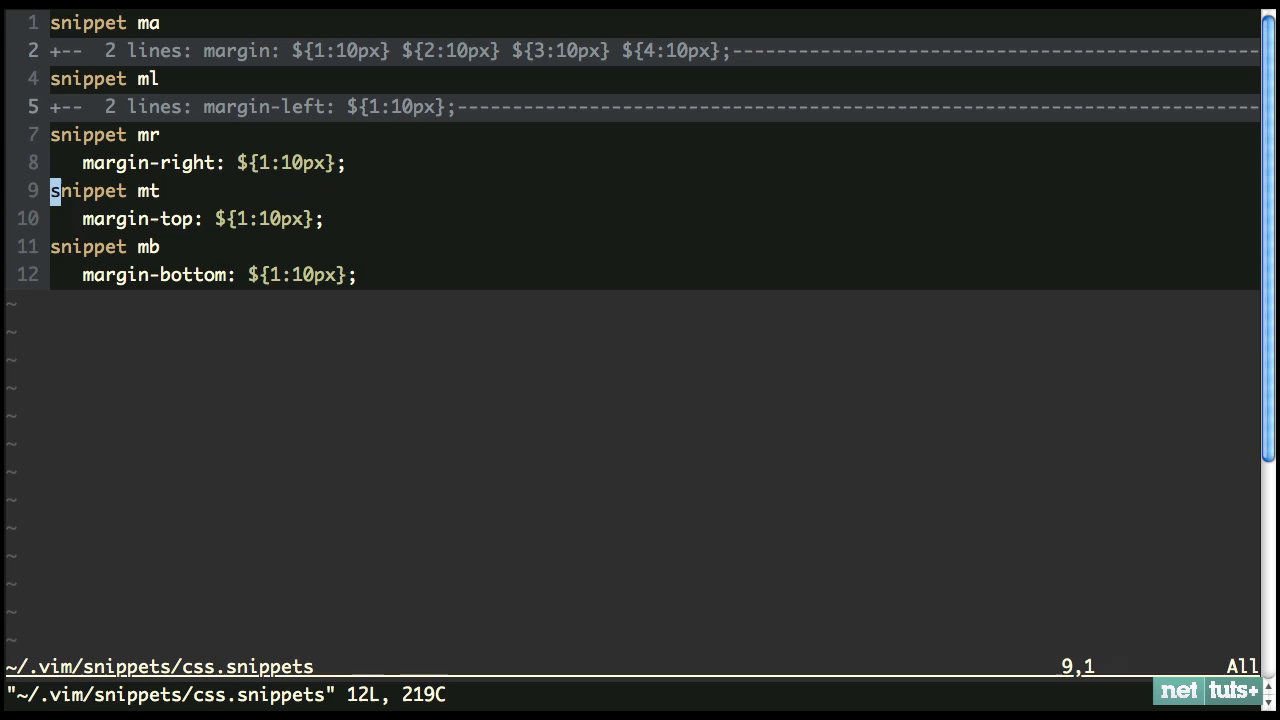
mouse_move(120, 144)
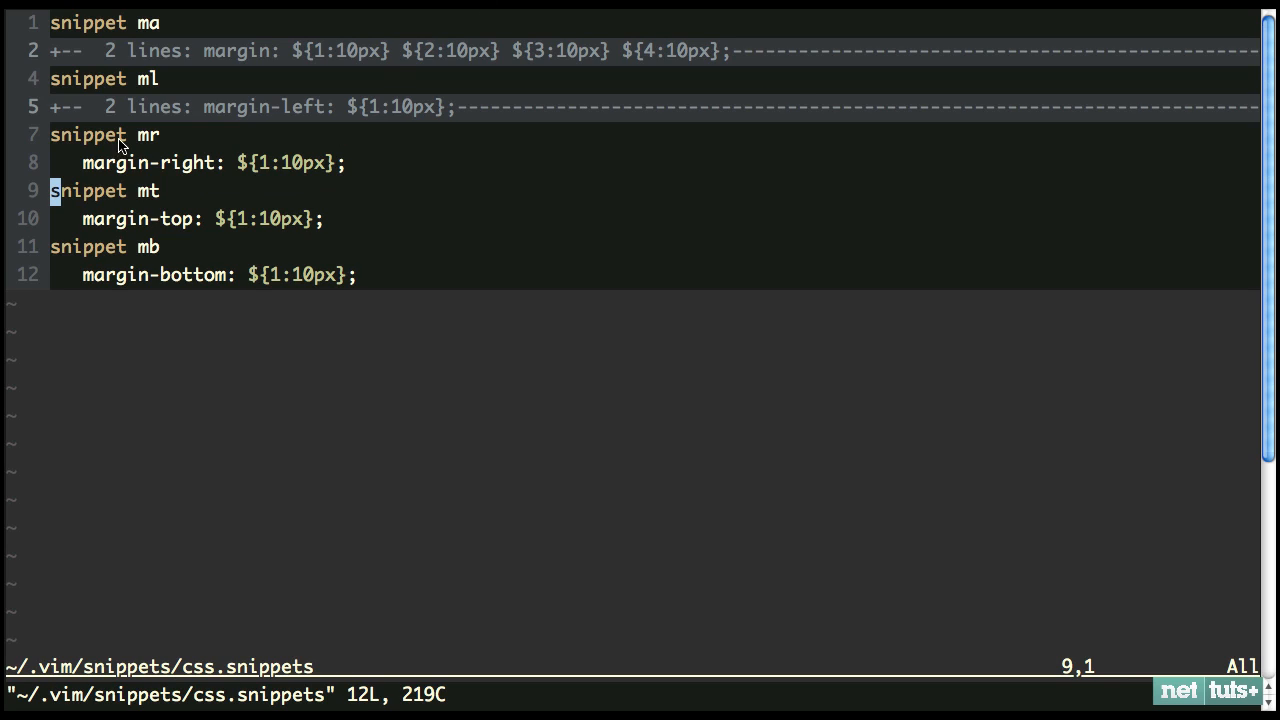